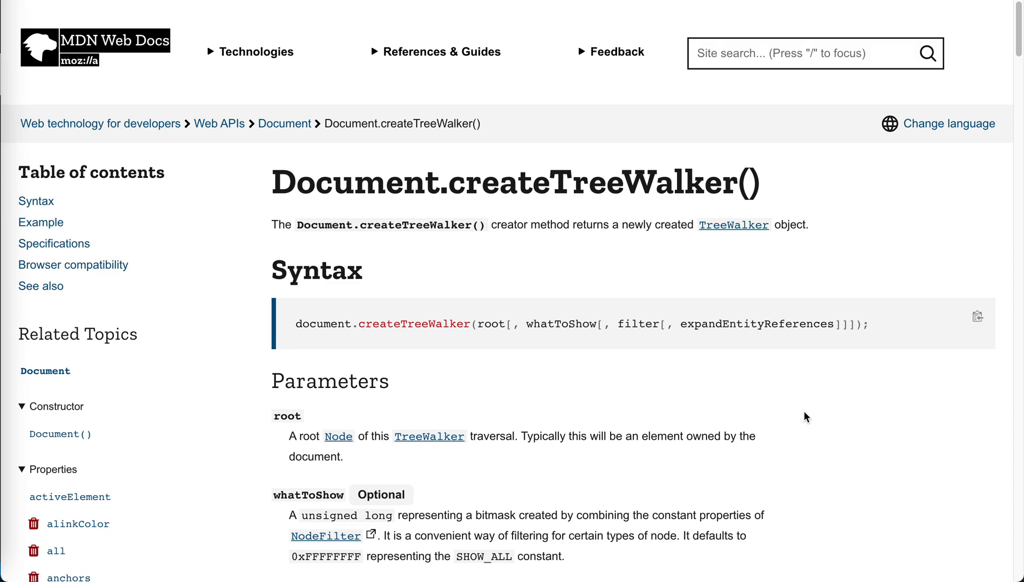
Go up to the Web APIs overview page and scroll down its interfaces list.
click(219, 123)
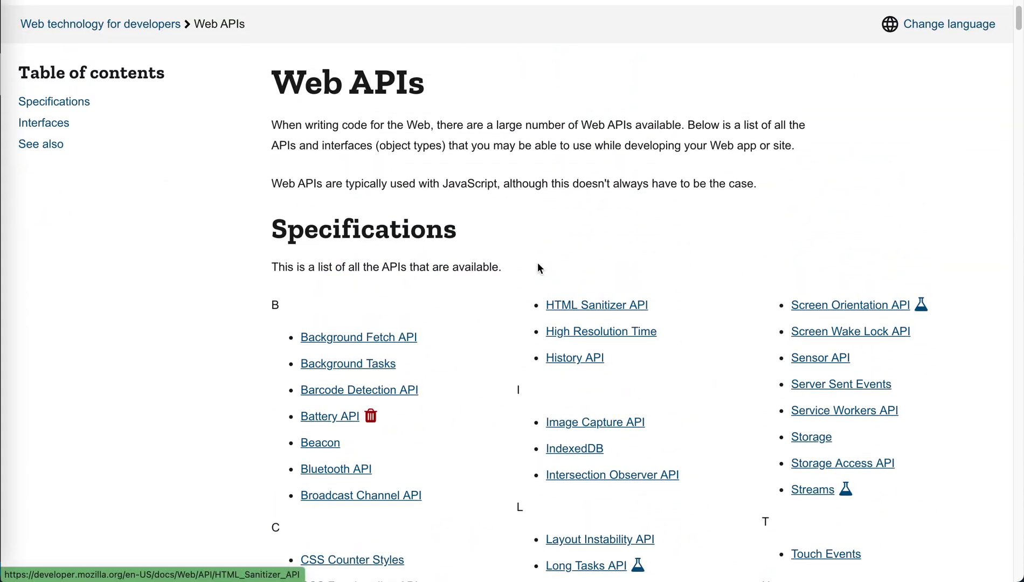
scroll(down, 3)
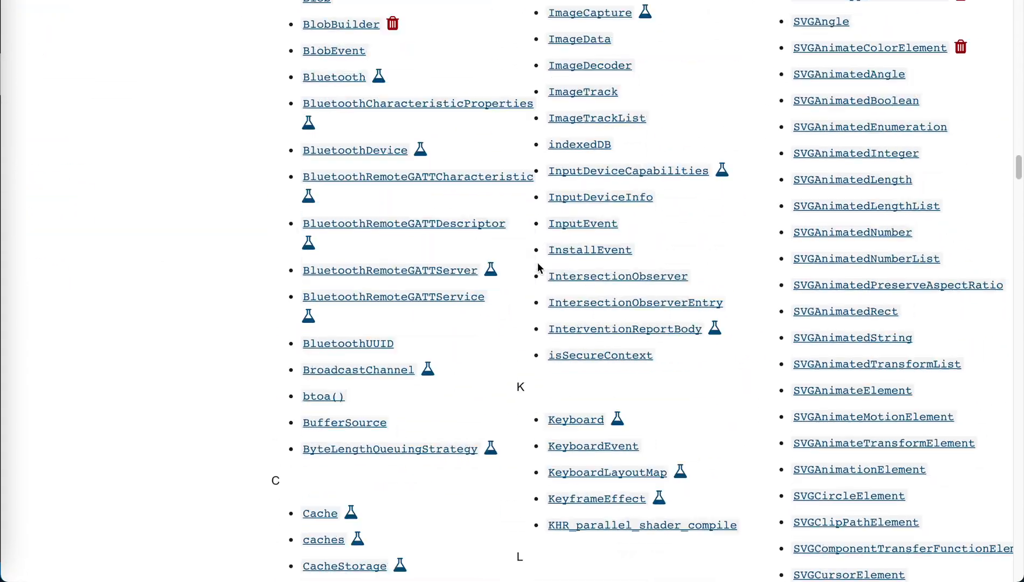
scroll(down, 3)
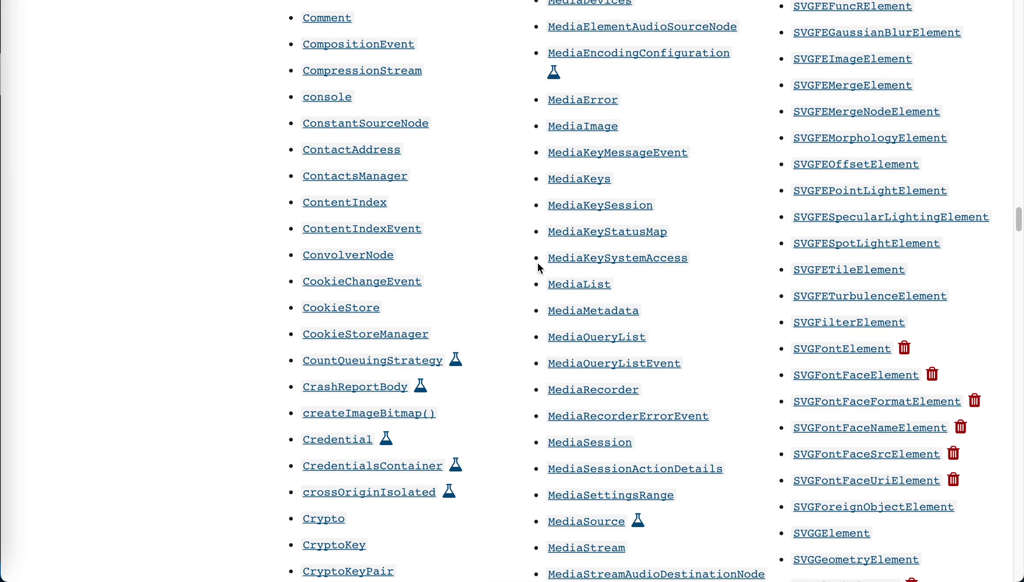
scroll(down, 3)
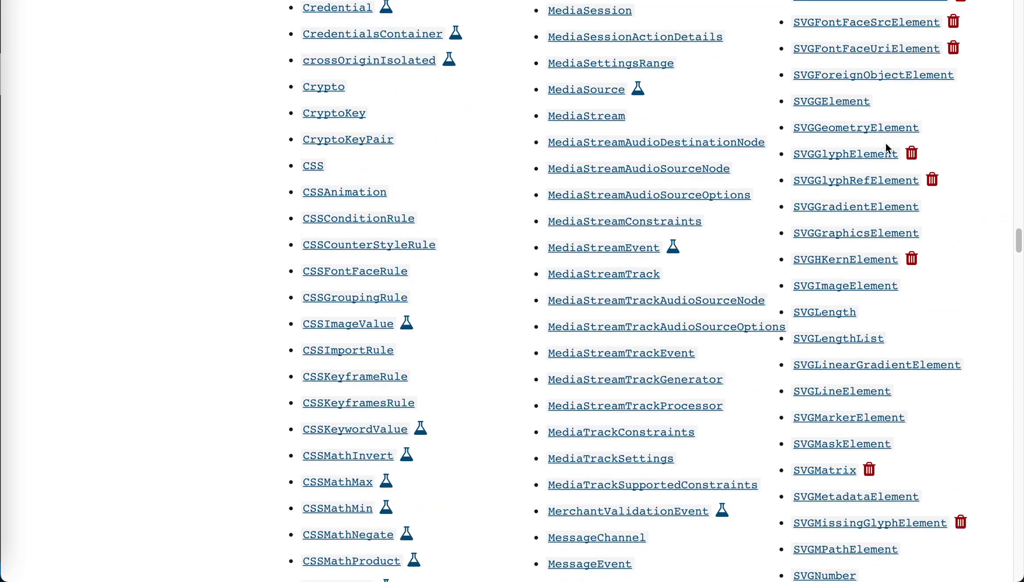
scroll(down, 3)
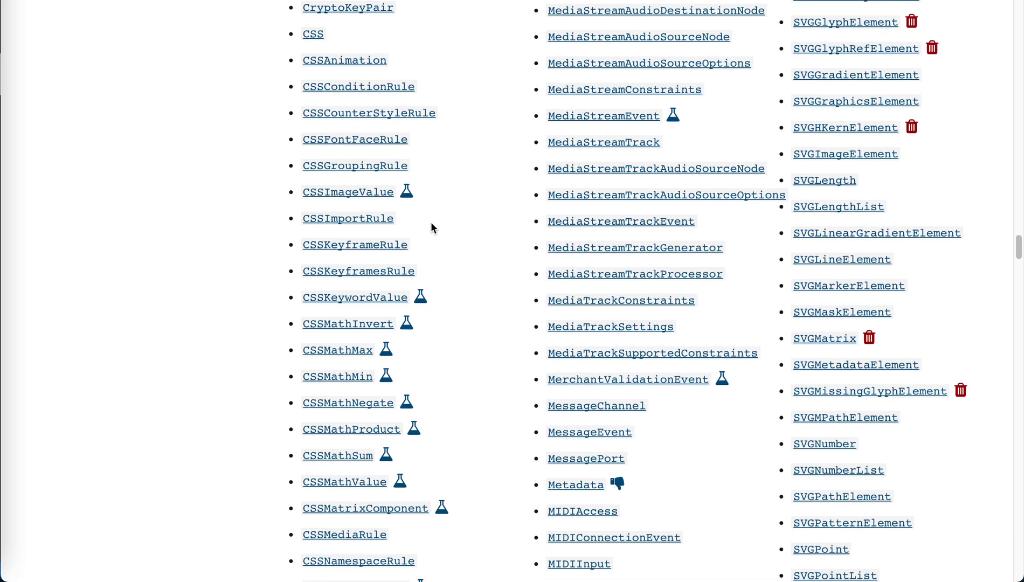
Scroll back to the top and select the word 'APIs' in the page title.
scroll(up, 3)
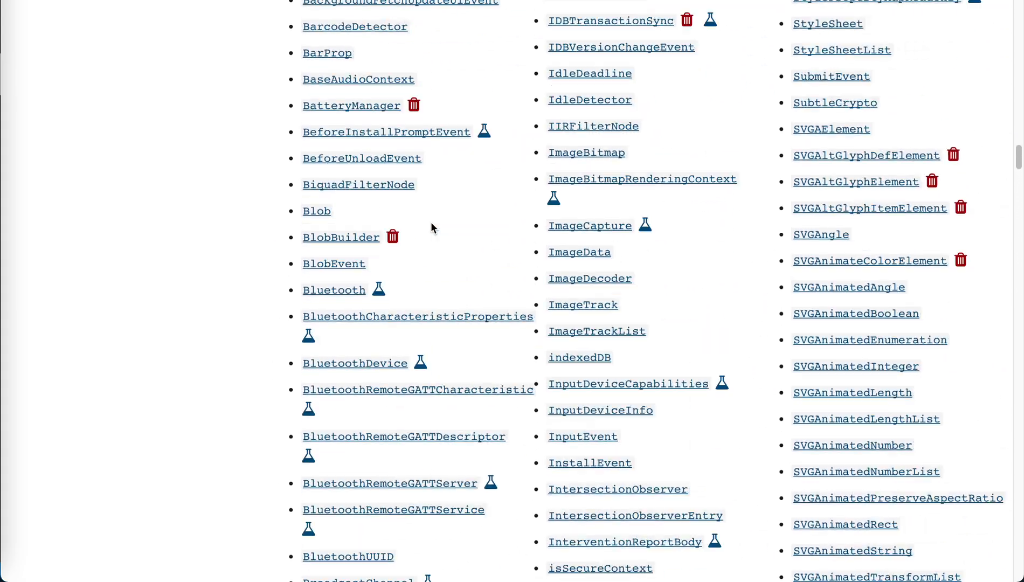
scroll(up, 3)
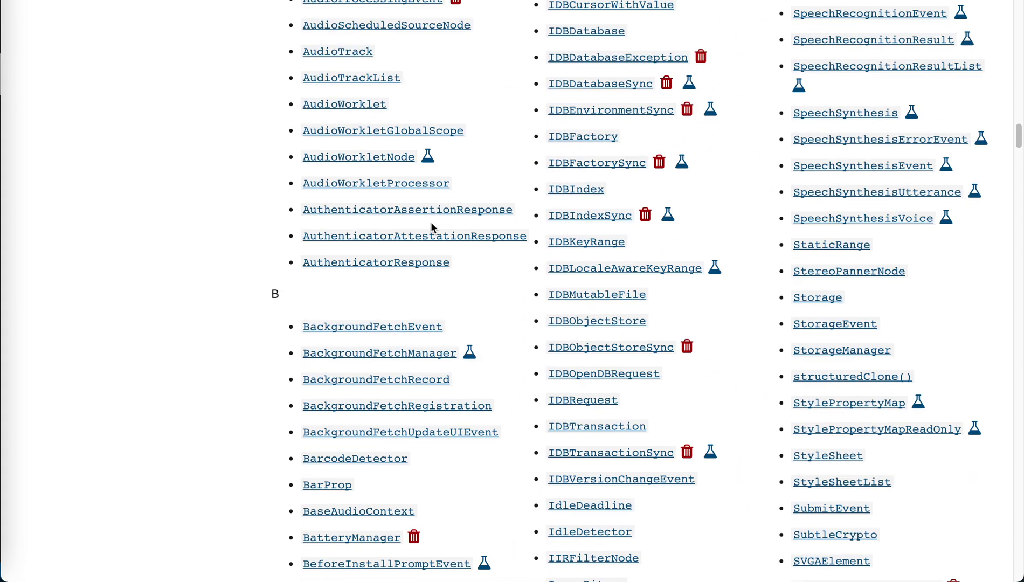
scroll(up, 3)
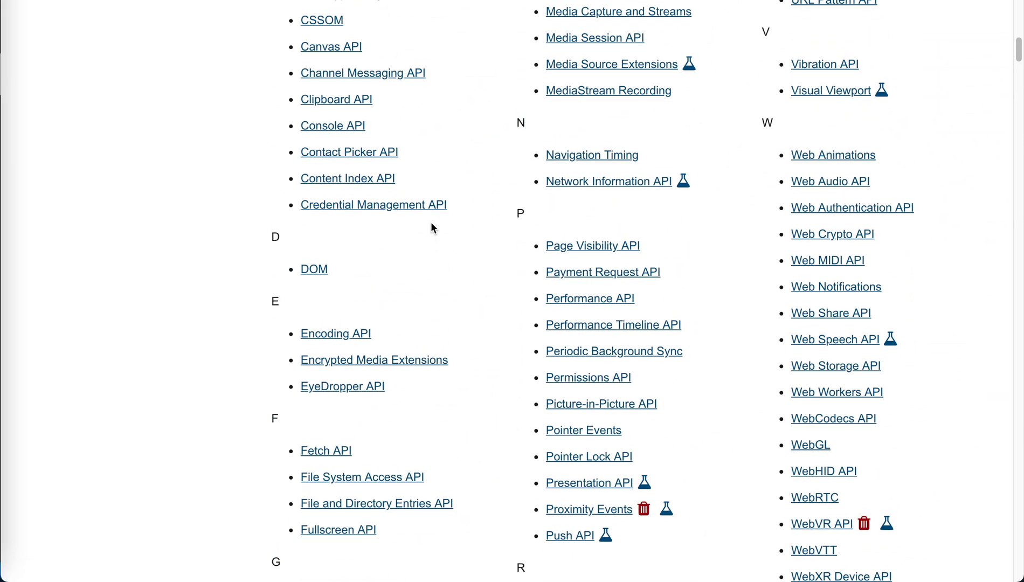
scroll(up, 3)
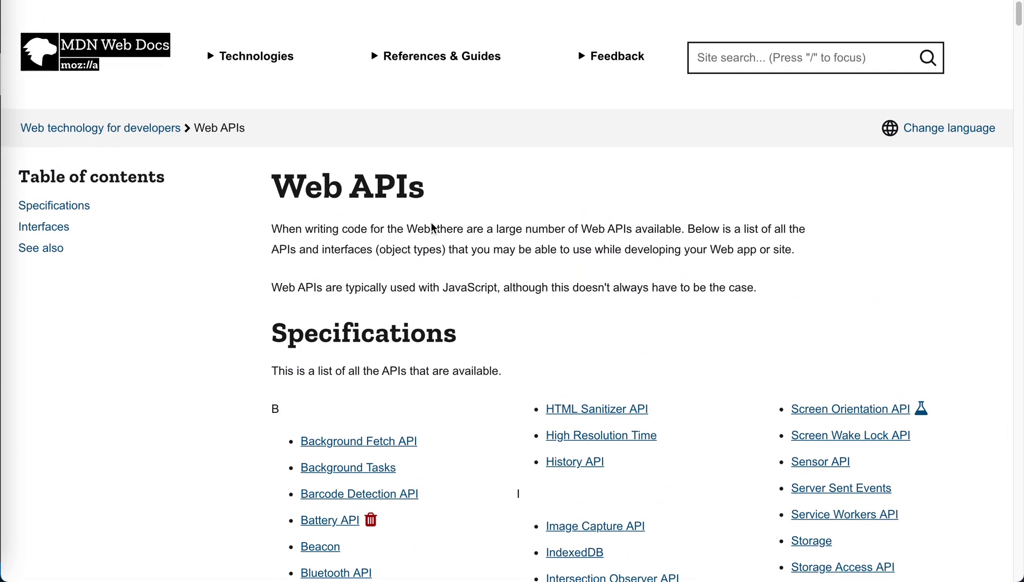
double_click(385, 185)
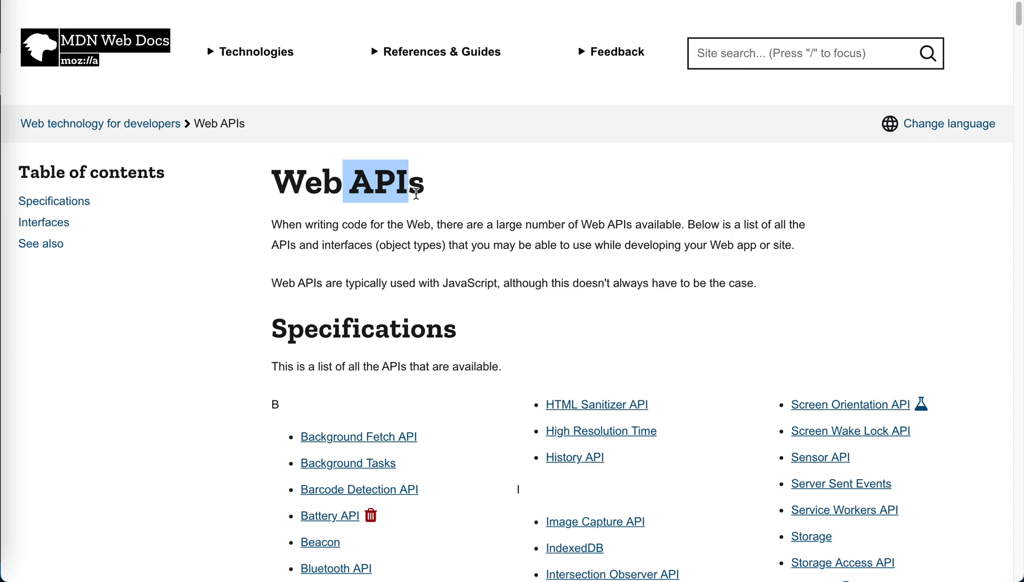
Scroll the Web APIs page down into the Specifications list.
scroll(down, 3)
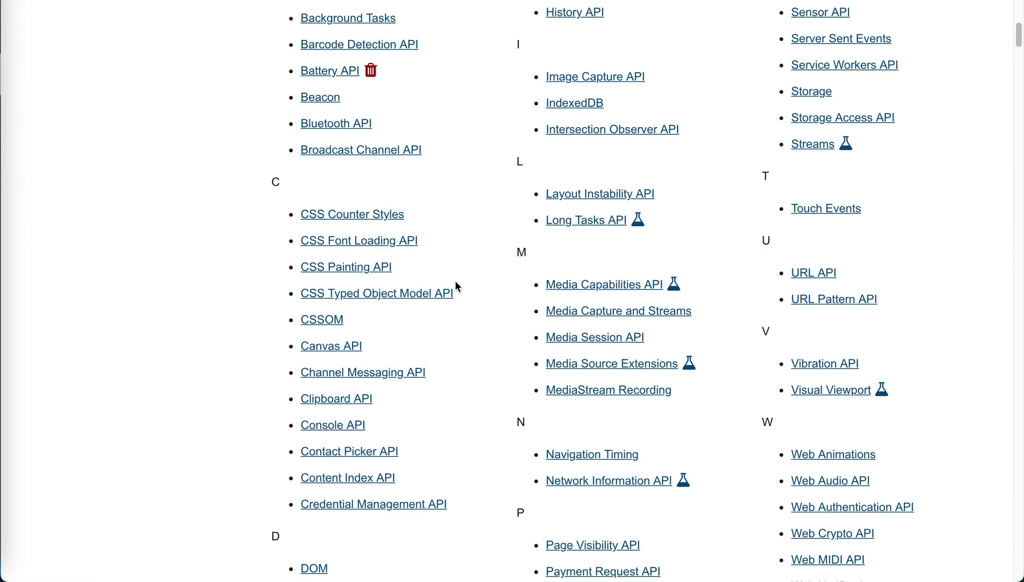
mouse_move(490, 395)
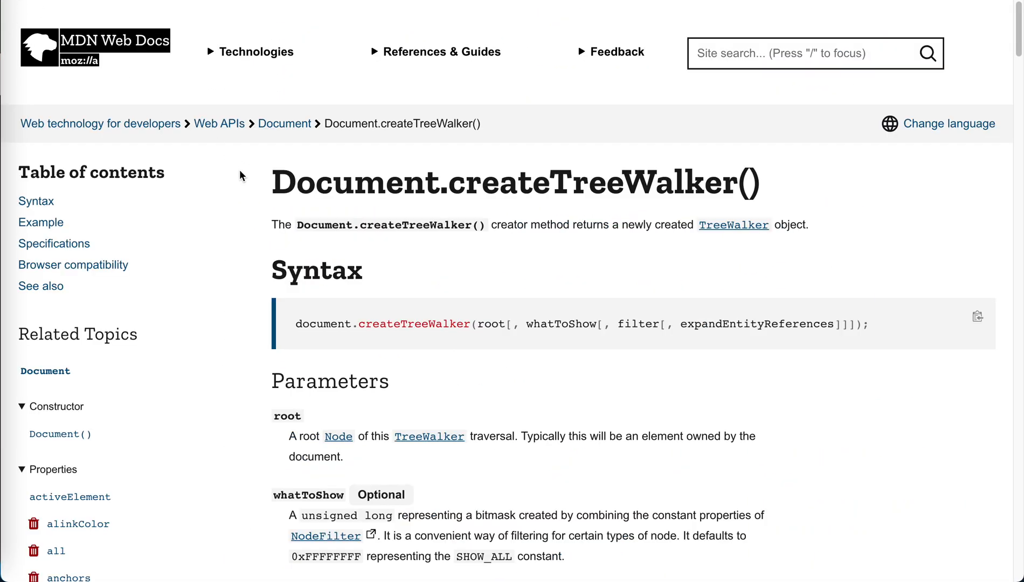
scroll(down, 3)
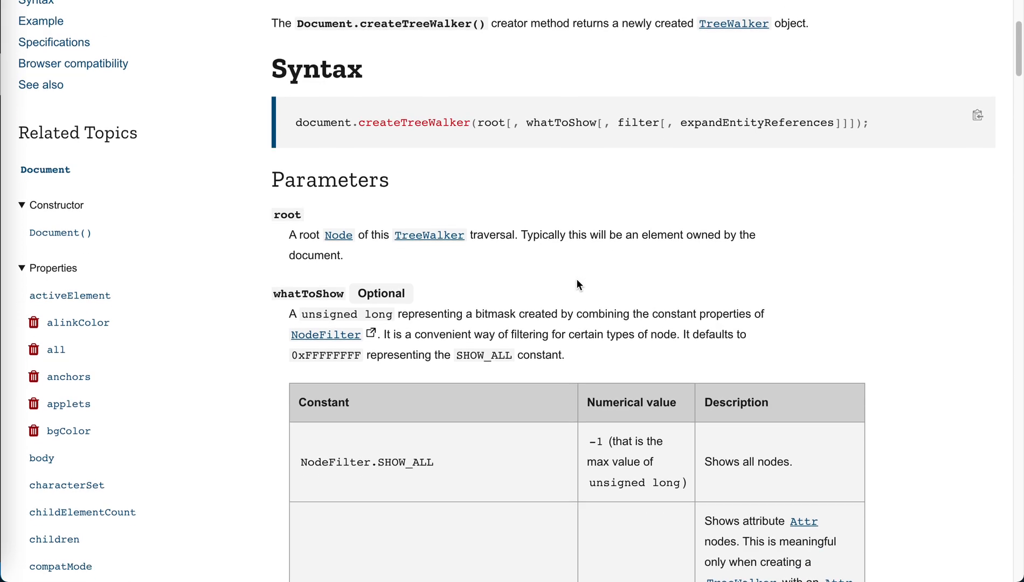
scroll(up, 3)
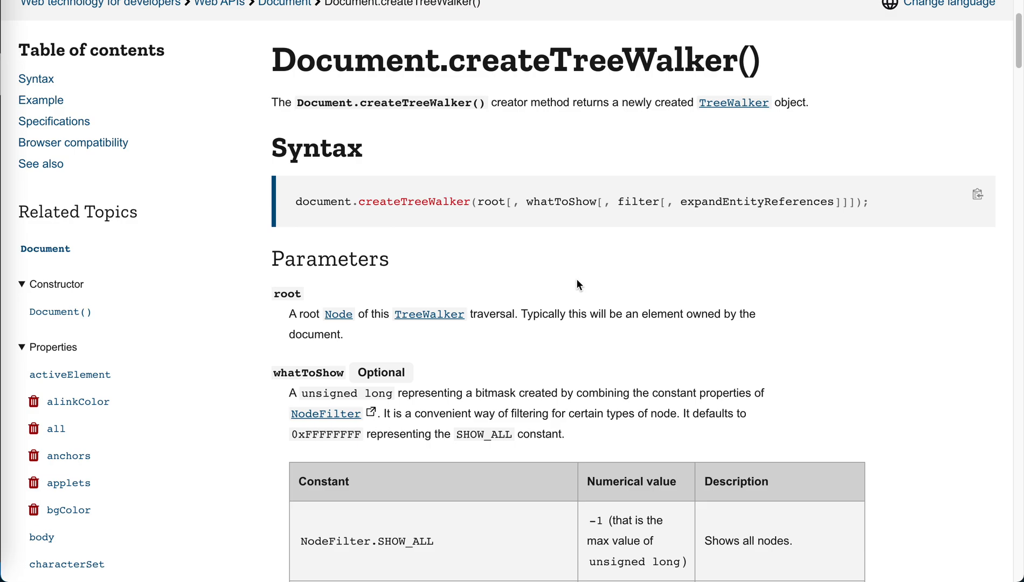
mouse_move(512, 92)
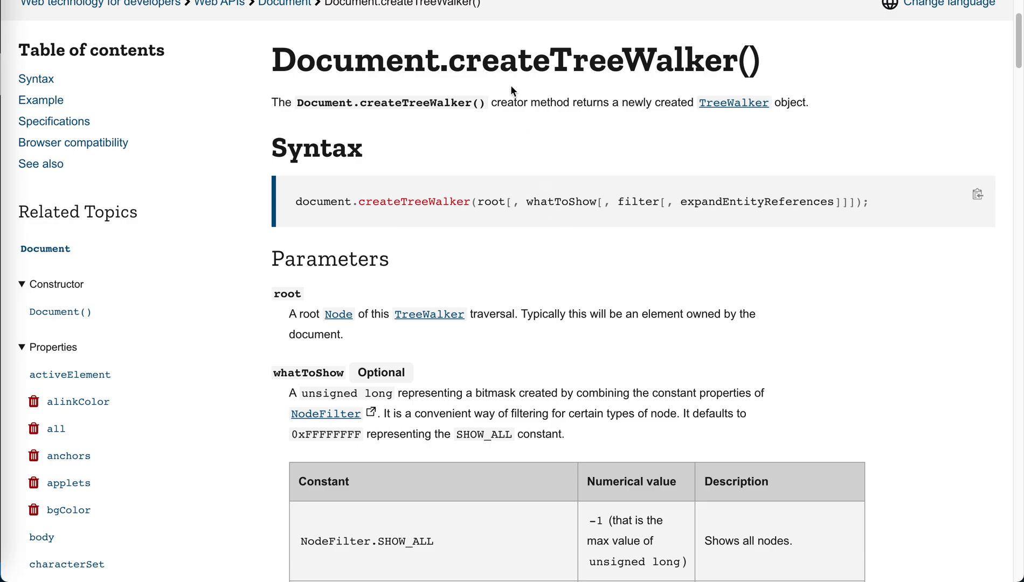
scroll(down, 3)
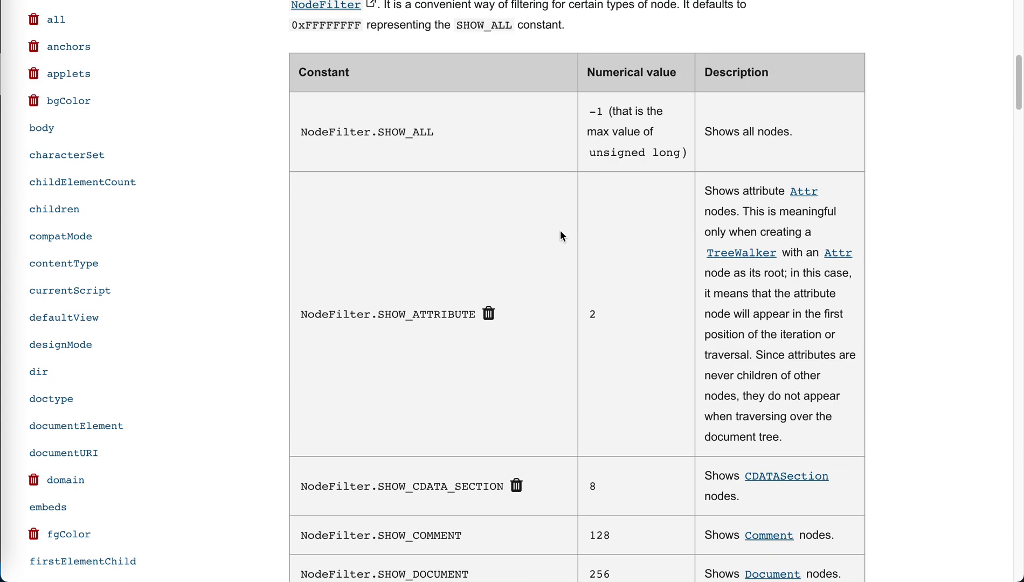
scroll(down, 3)
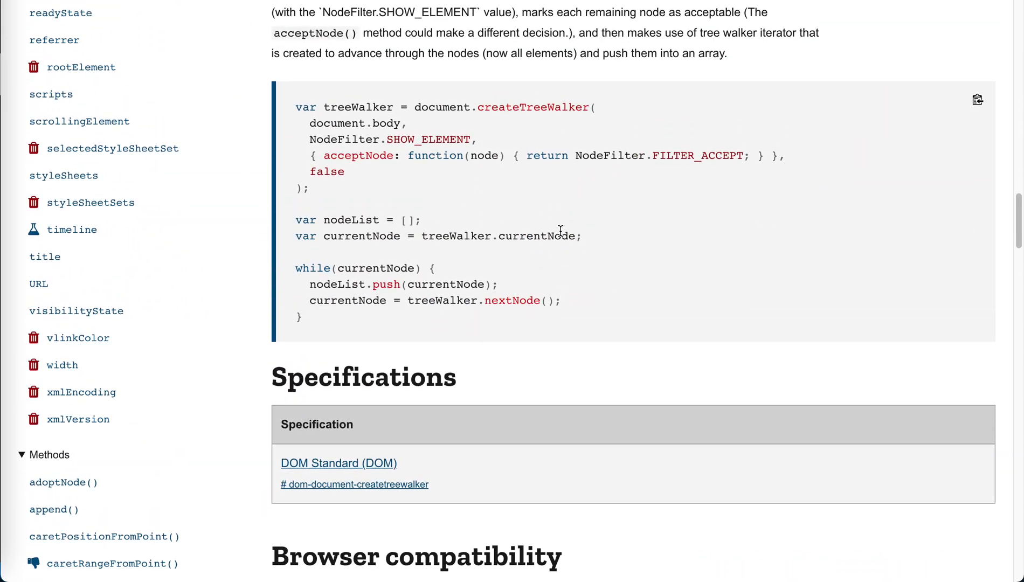
scroll(up, 3)
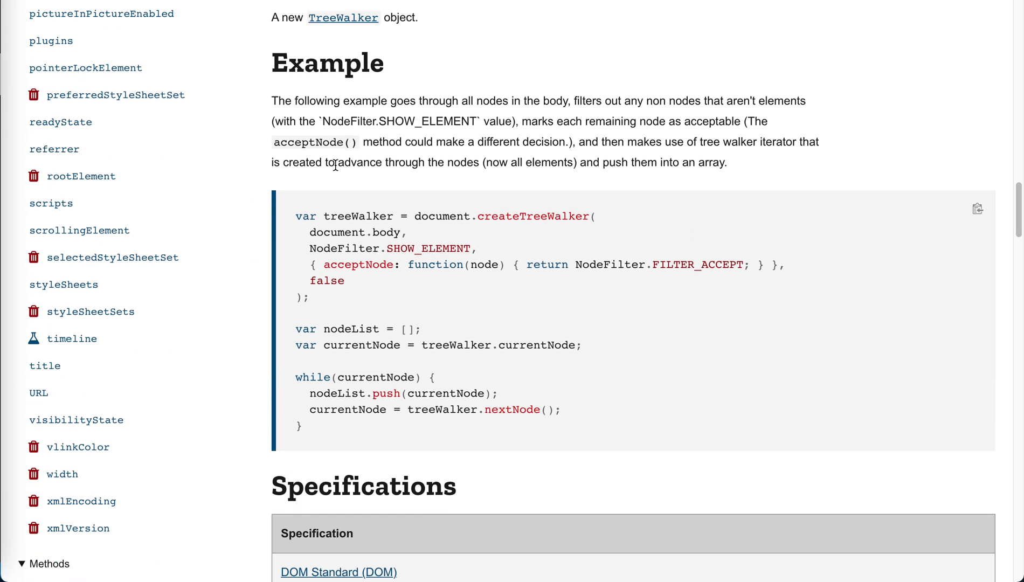
mouse_move(422, 324)
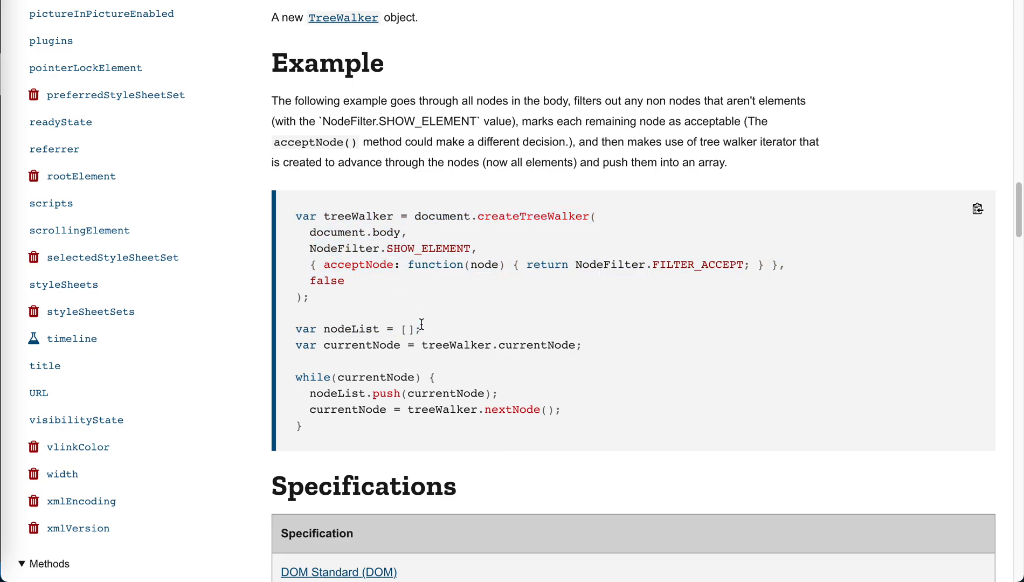
mouse_move(407, 249)
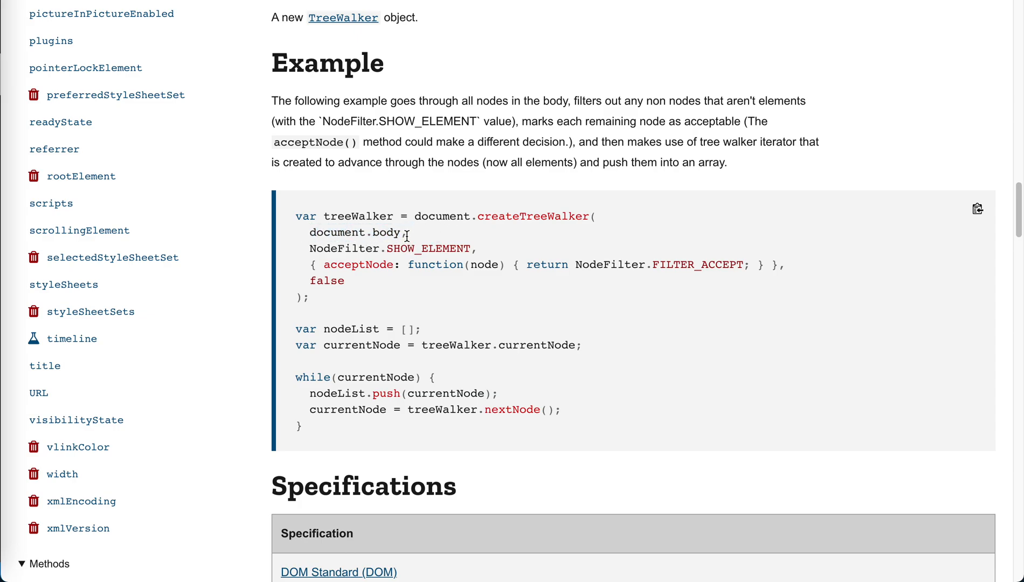
mouse_move(447, 238)
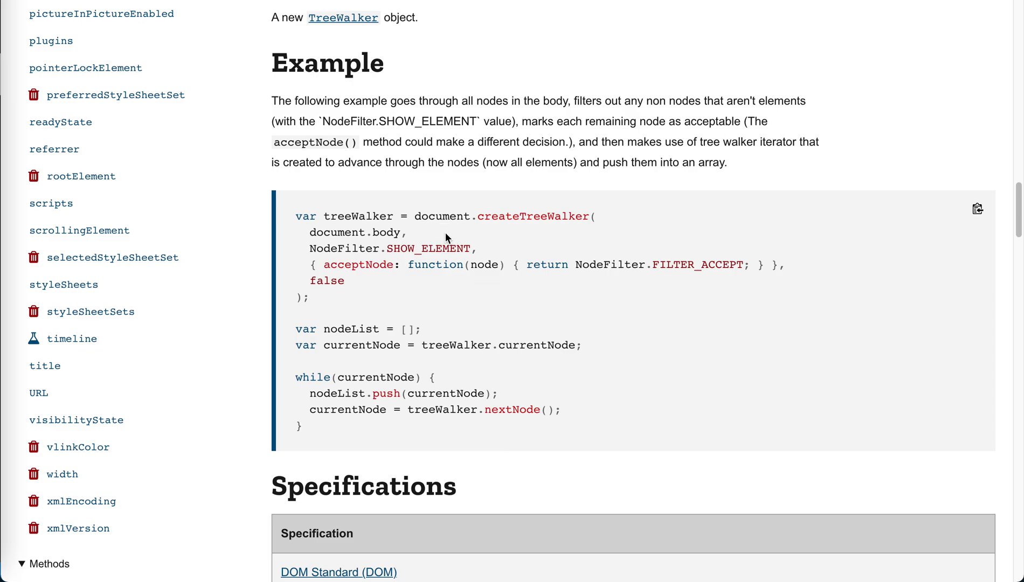
mouse_move(503, 229)
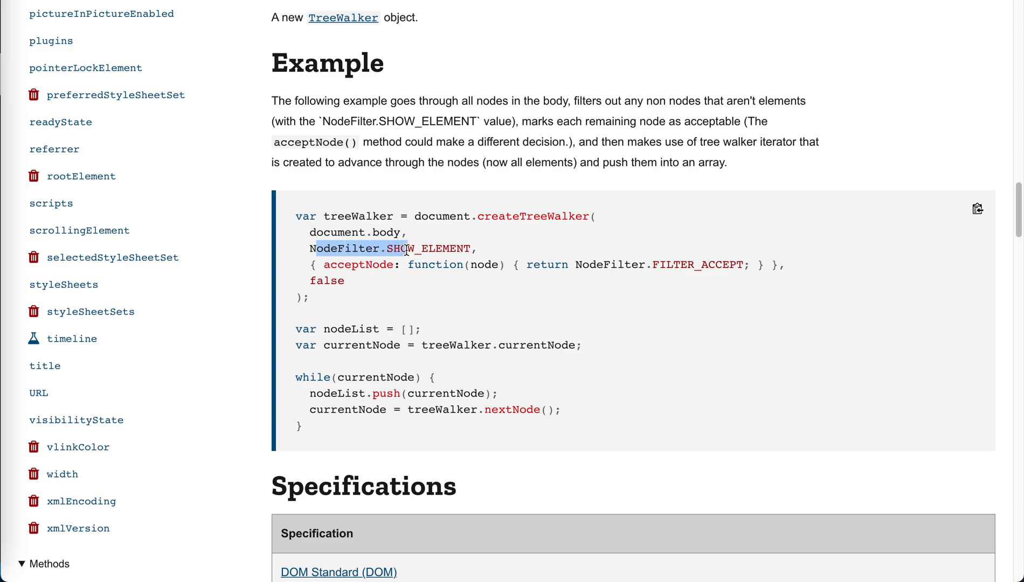
scroll(up, 3)
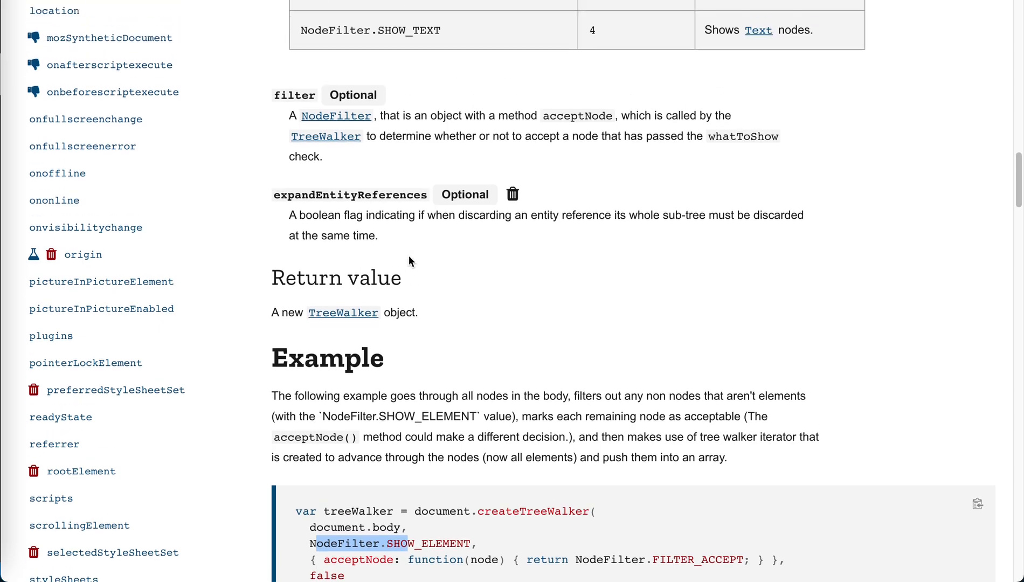
scroll(up, 3)
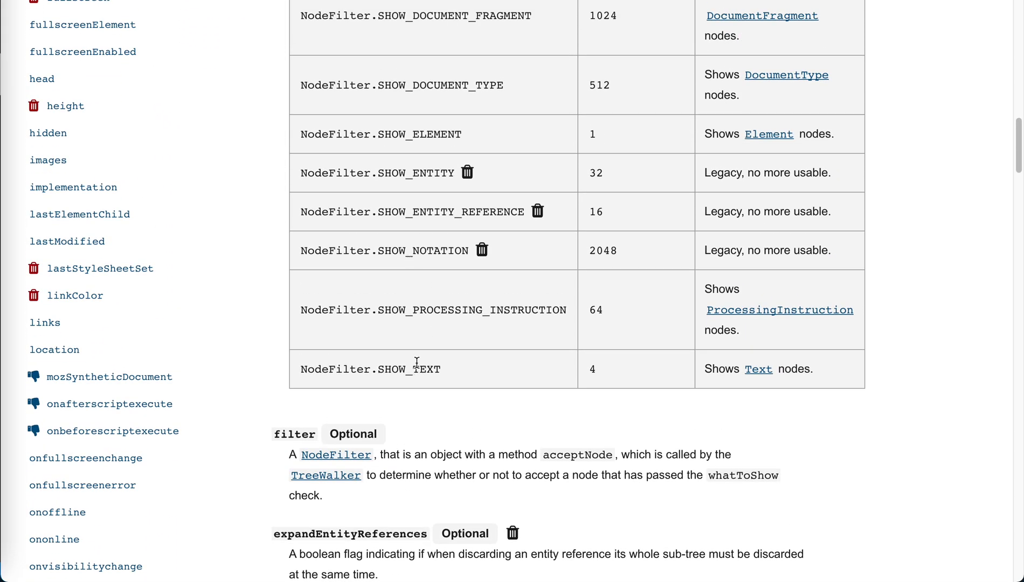
scroll(down, 3)
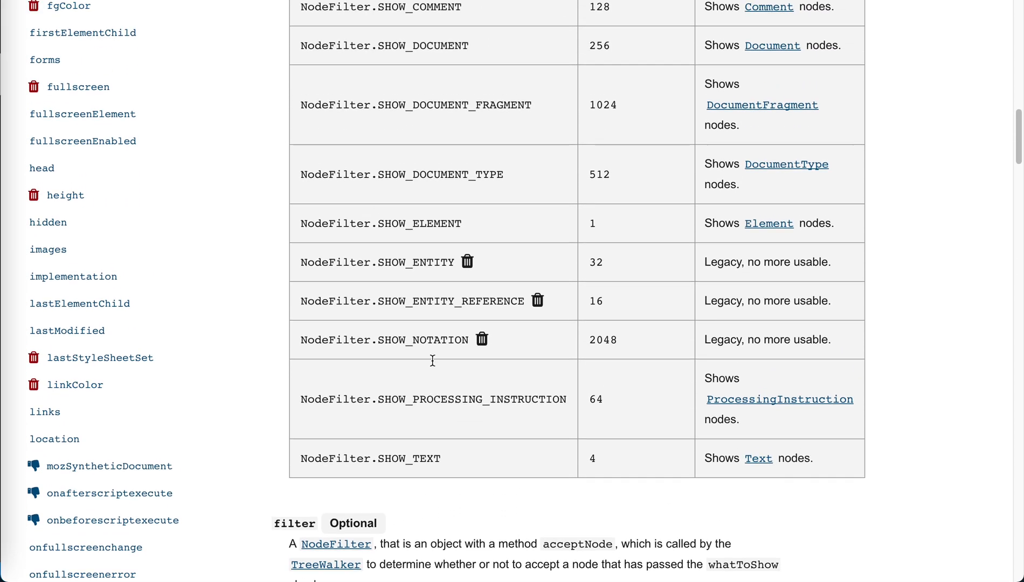
scroll(down, 3)
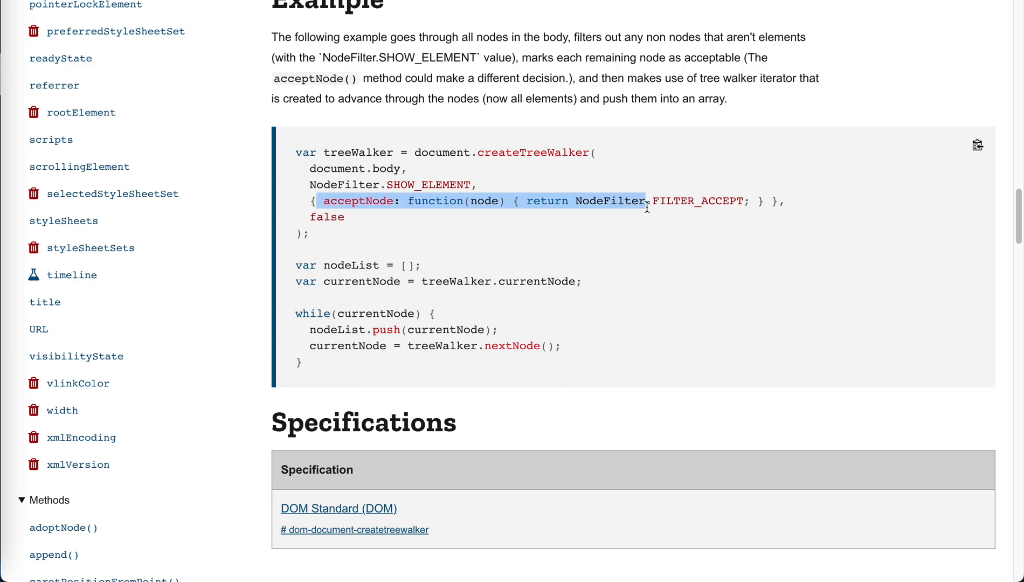
click(631, 234)
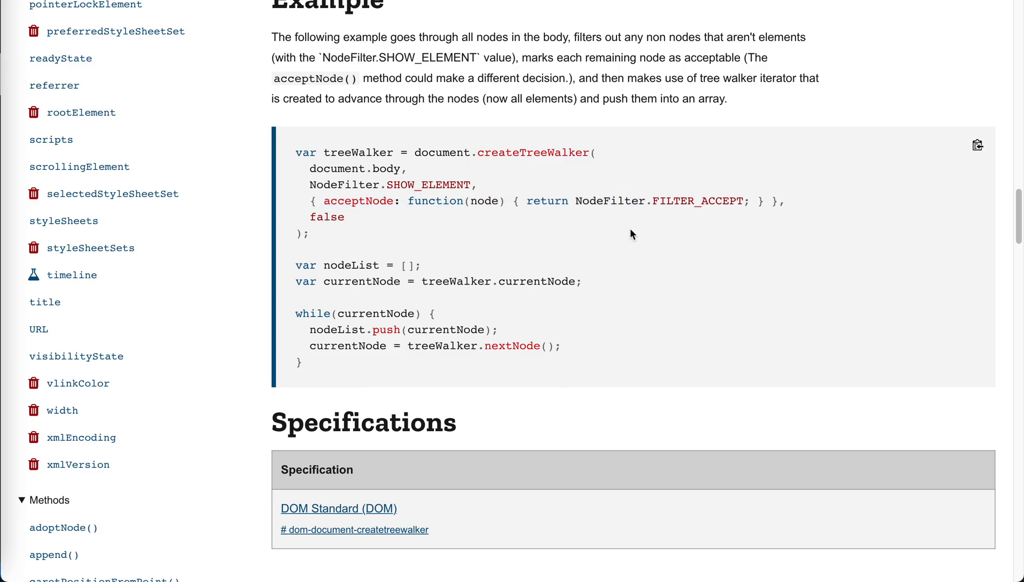
mouse_move(350, 196)
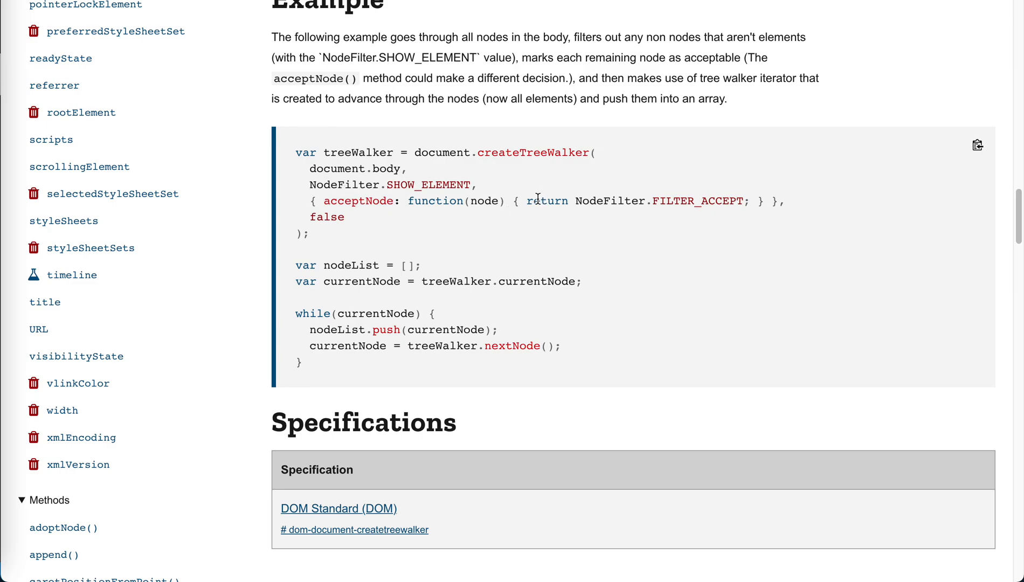
scroll(up, 3)
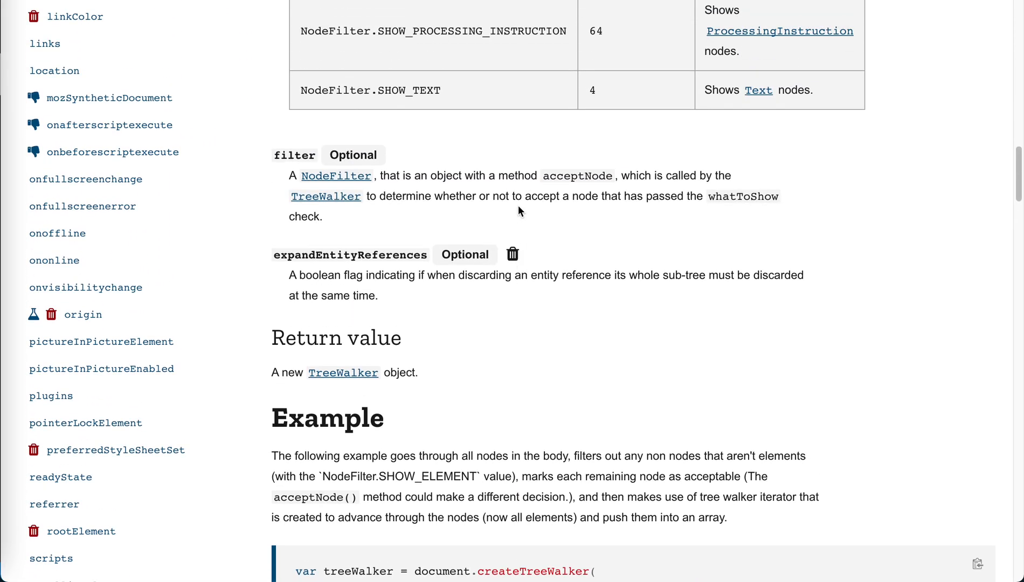
mouse_move(316, 266)
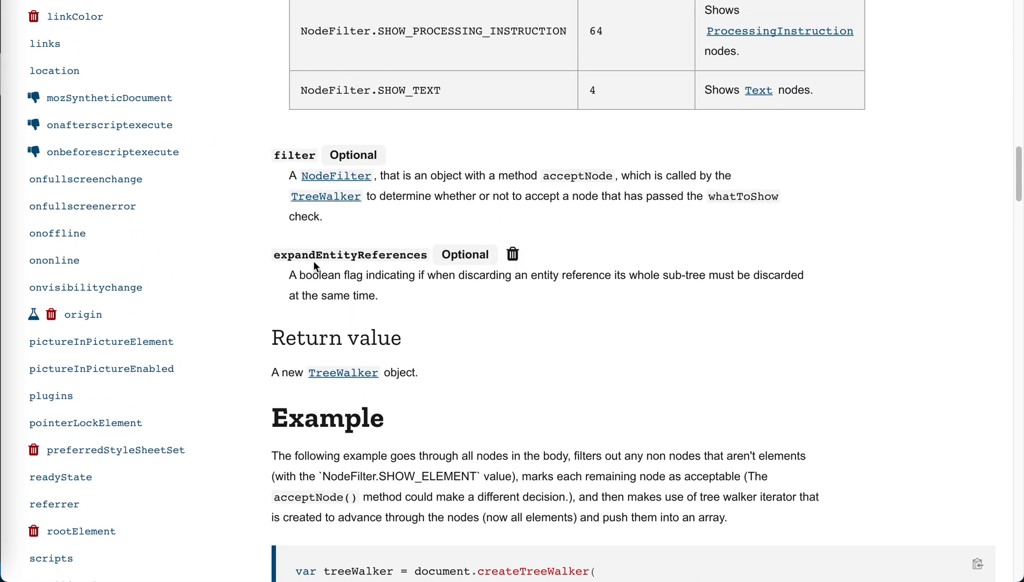
mouse_move(430, 304)
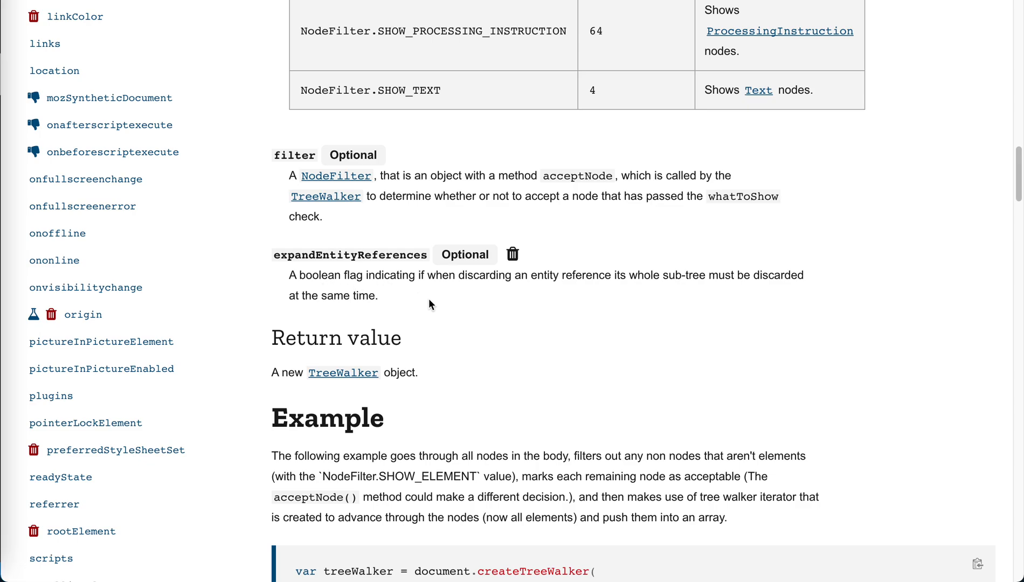
mouse_move(475, 308)
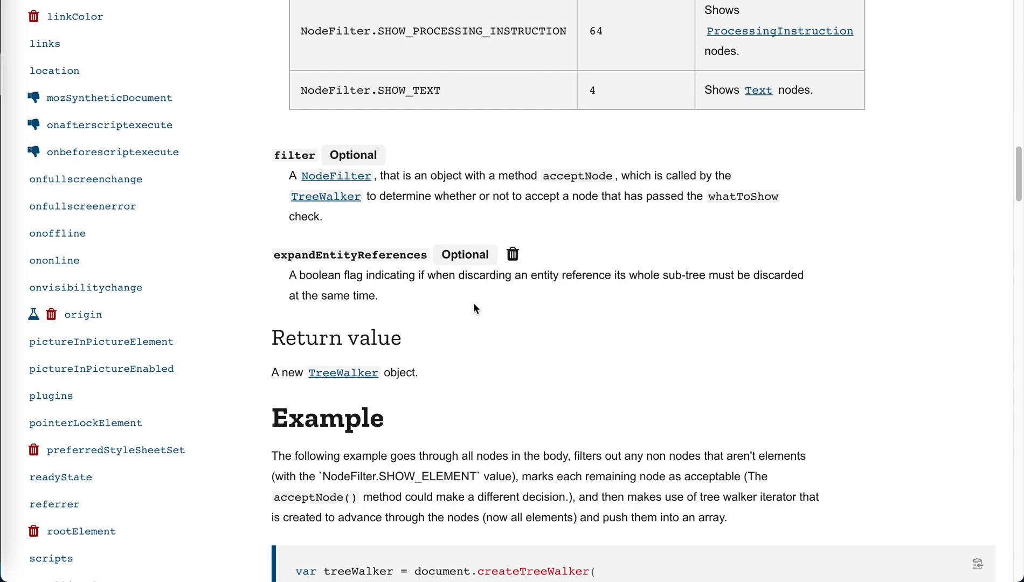
mouse_move(326, 311)
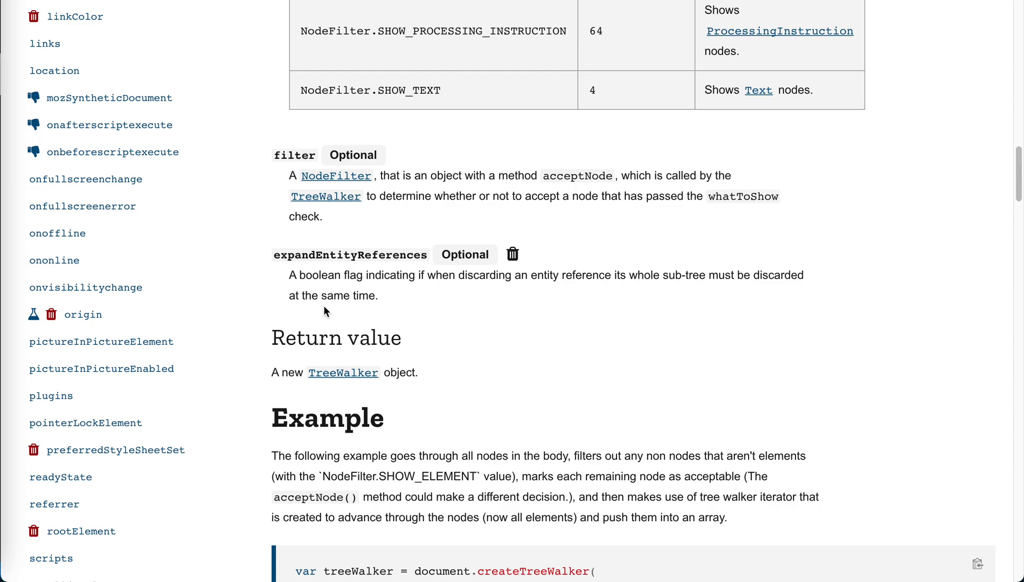
Scroll the createTreeWalker page briefly down and back up.
scroll(down, 3)
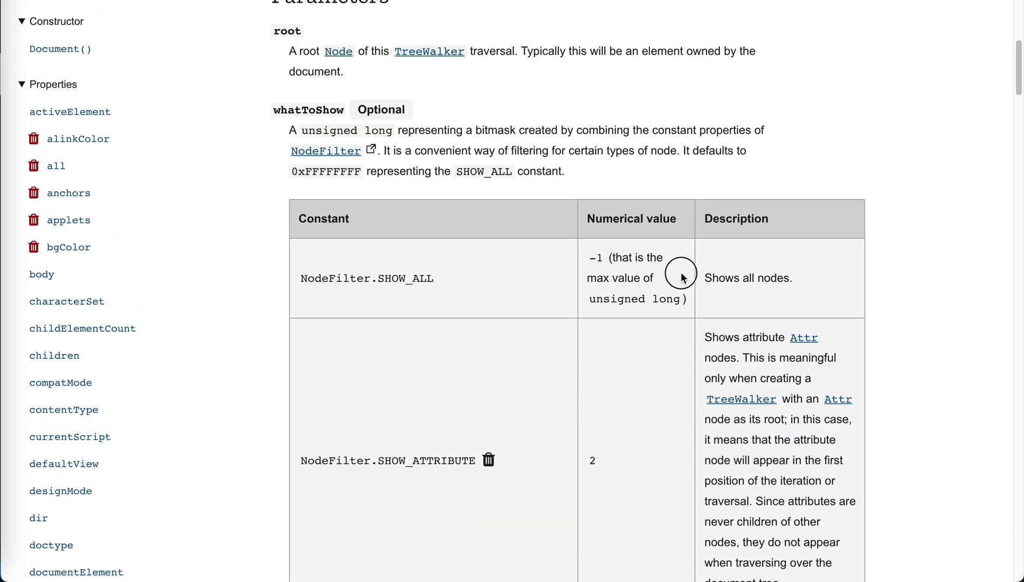
scroll(up, 3)
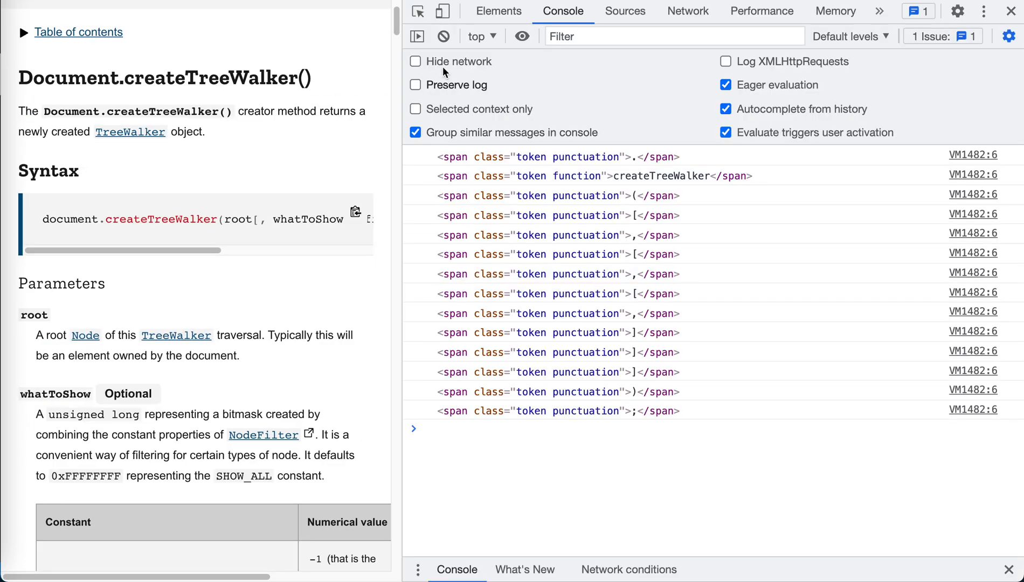
Clear the console and start writing const walker = document.createTreeWalker(.
click(444, 36)
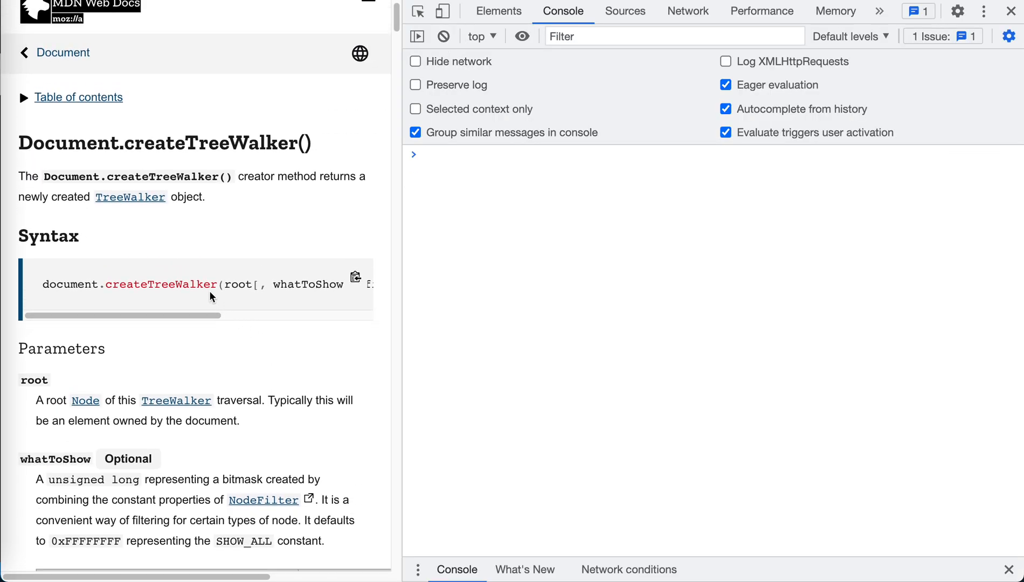
mouse_move(571, 292)
text(const walker = document.createTreeWalker)
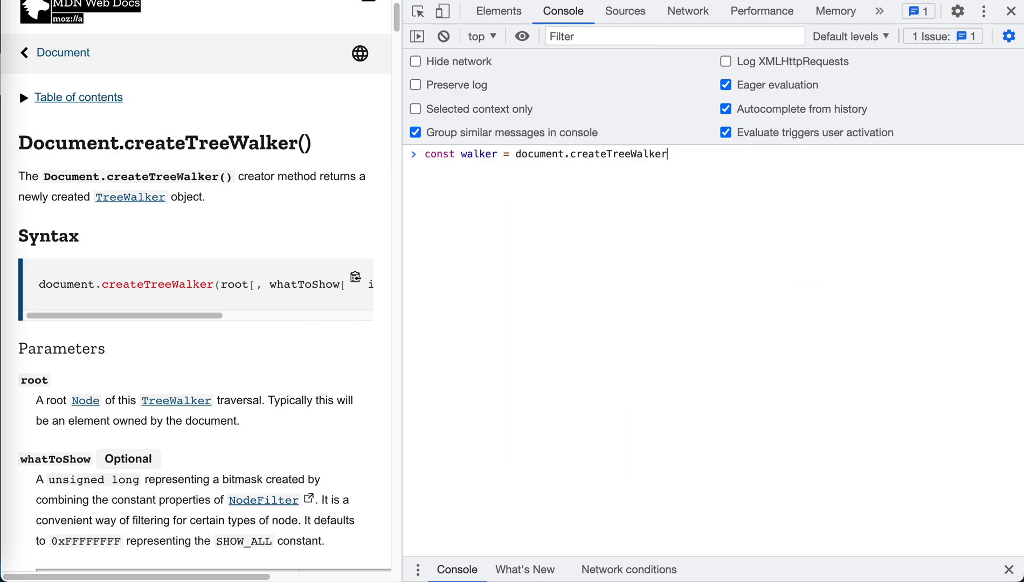
text(()
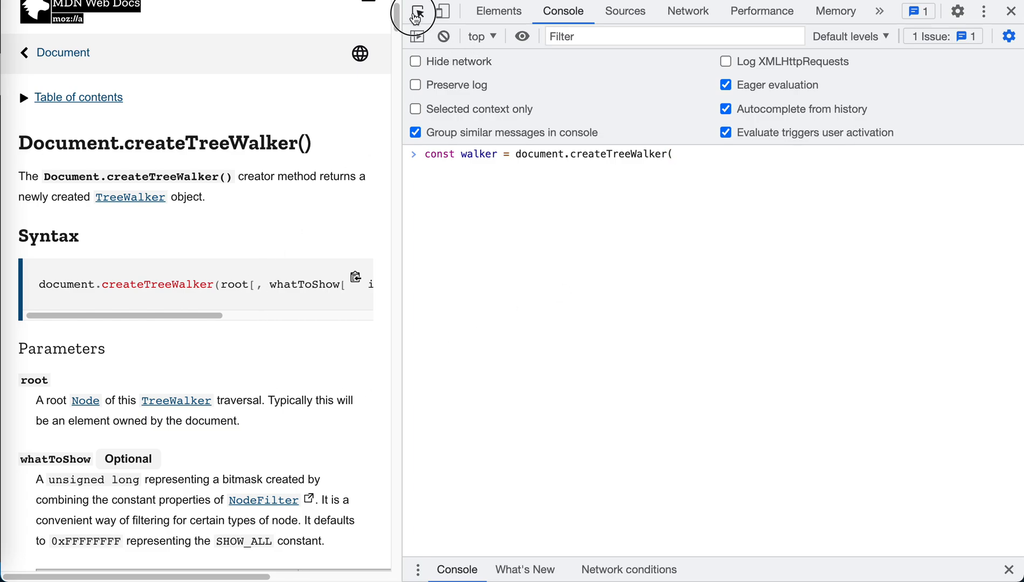
click(417, 11)
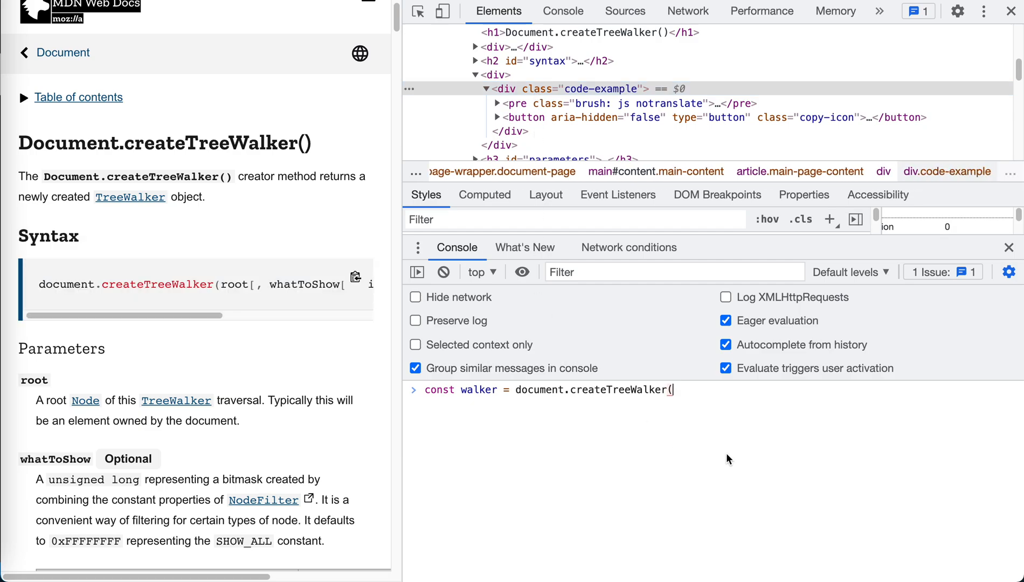
Pass the picked div $0 and NodeFilter.SHOW_ALL to createTreeWalker.
text($0,)
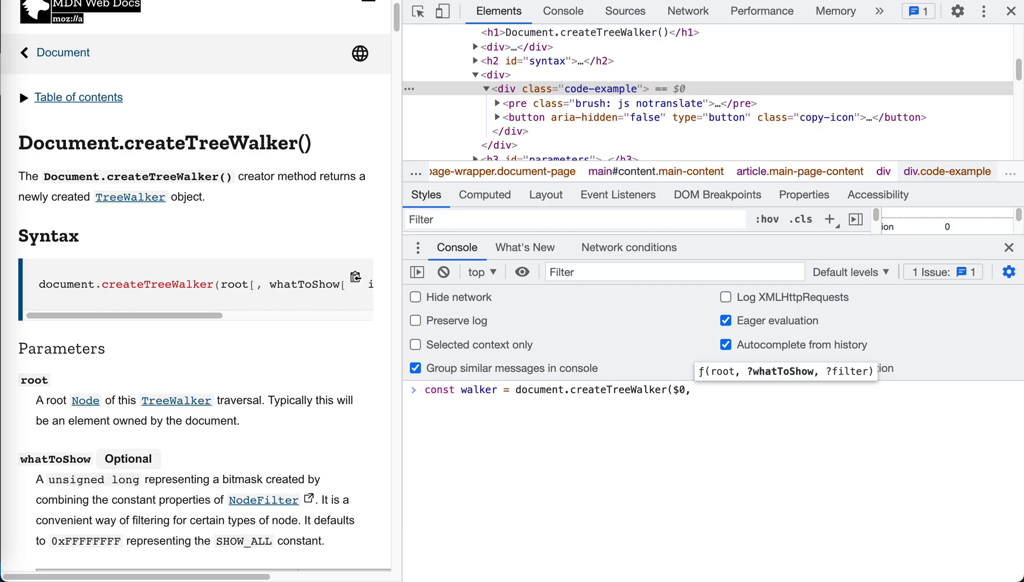
text(NodeFilter.)
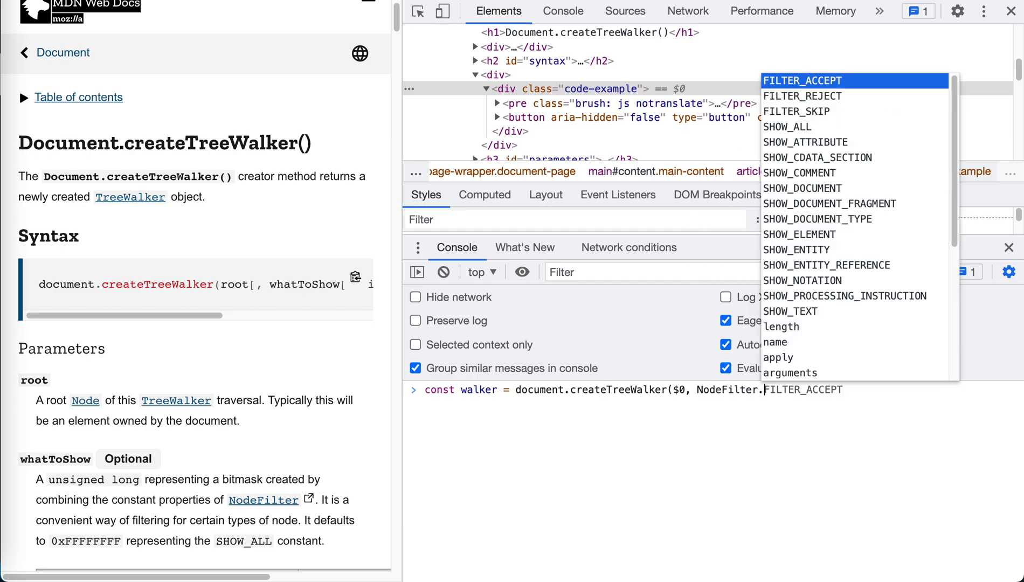
click(788, 127)
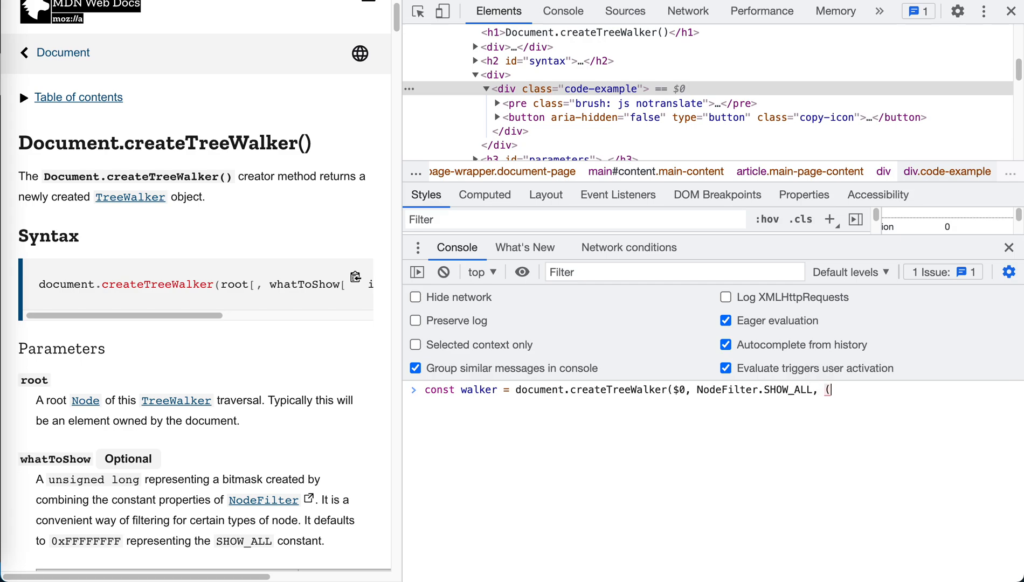
key(Backspace)
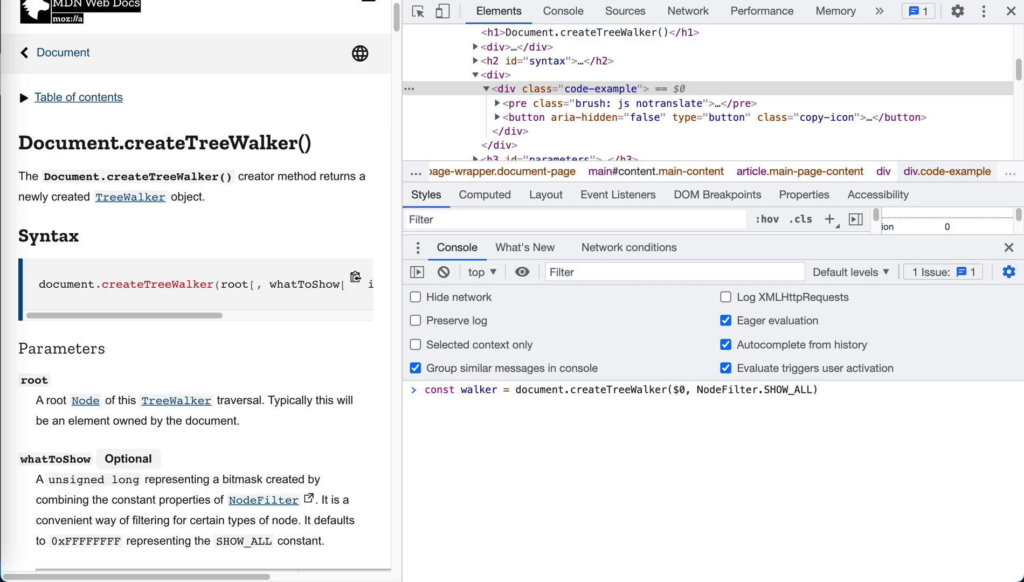
Add a while loop logging each walker.nextNode() and run the traversal.
text(let node)
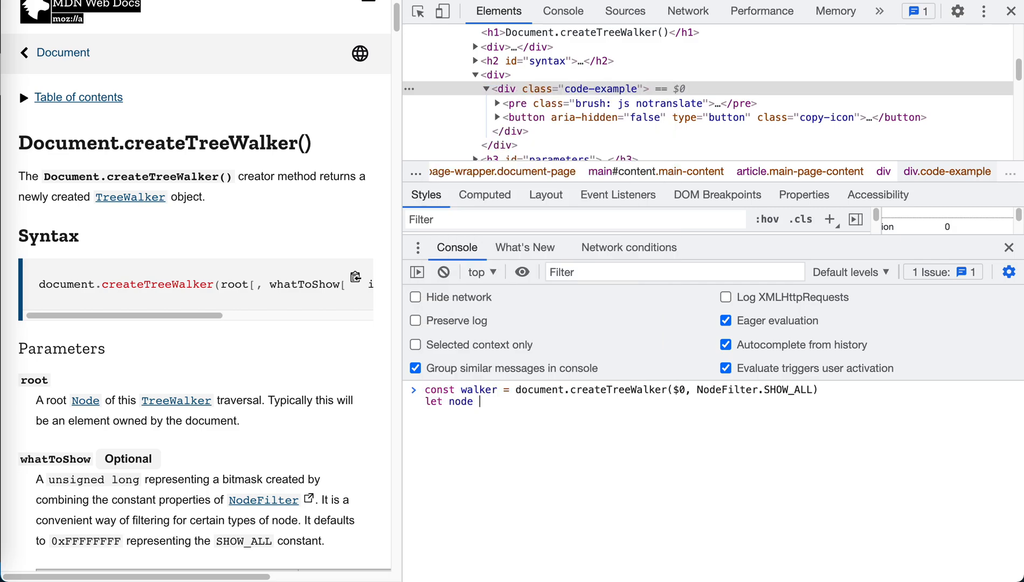
text(while (node = walker)
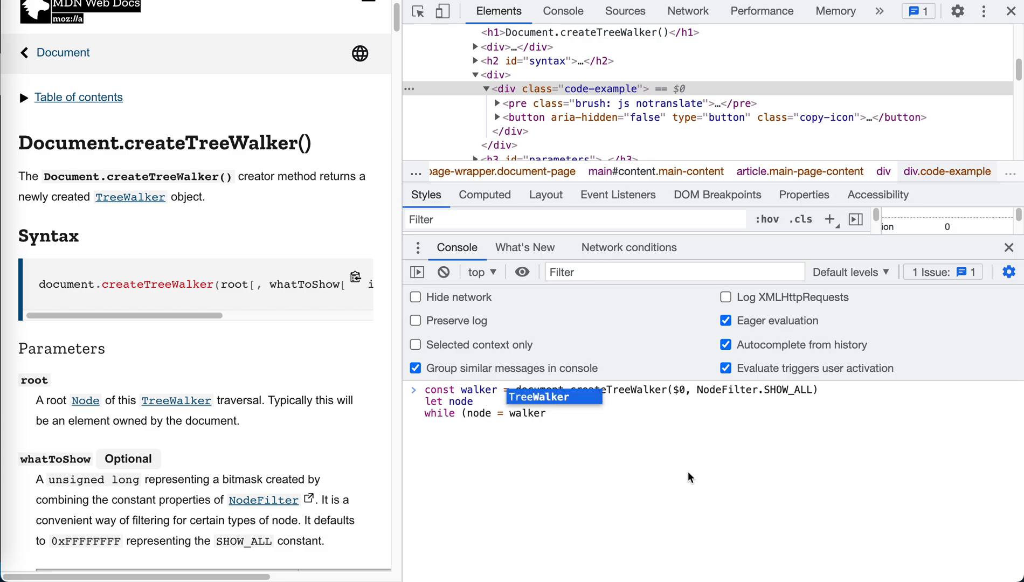
scroll(down, 3)
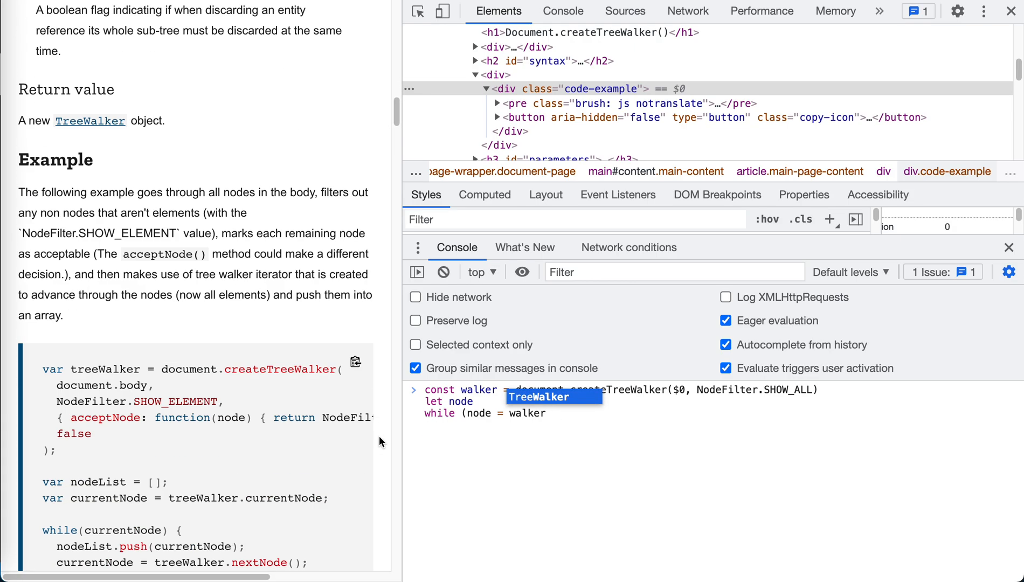
scroll(down, 3)
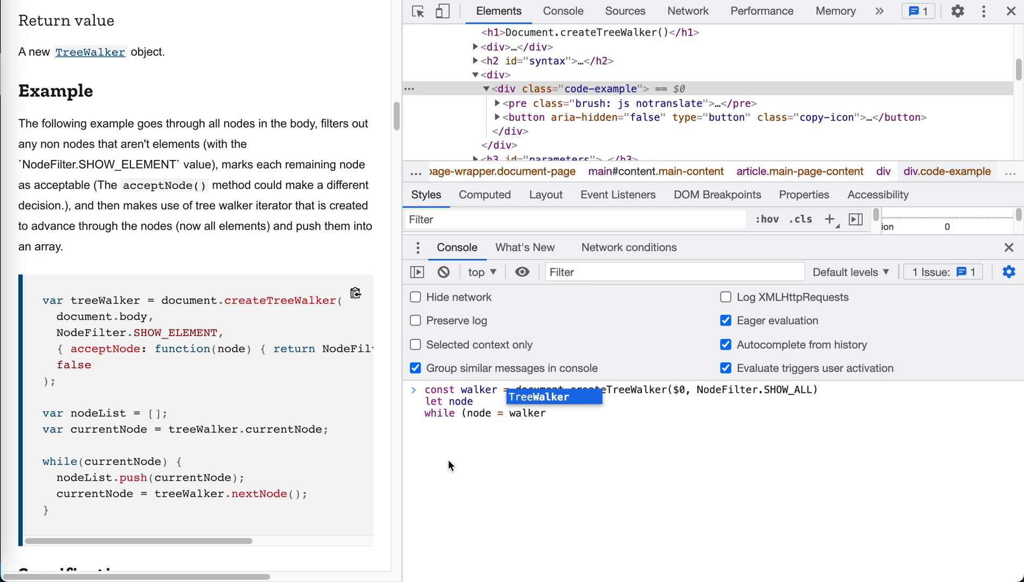
click(546, 412)
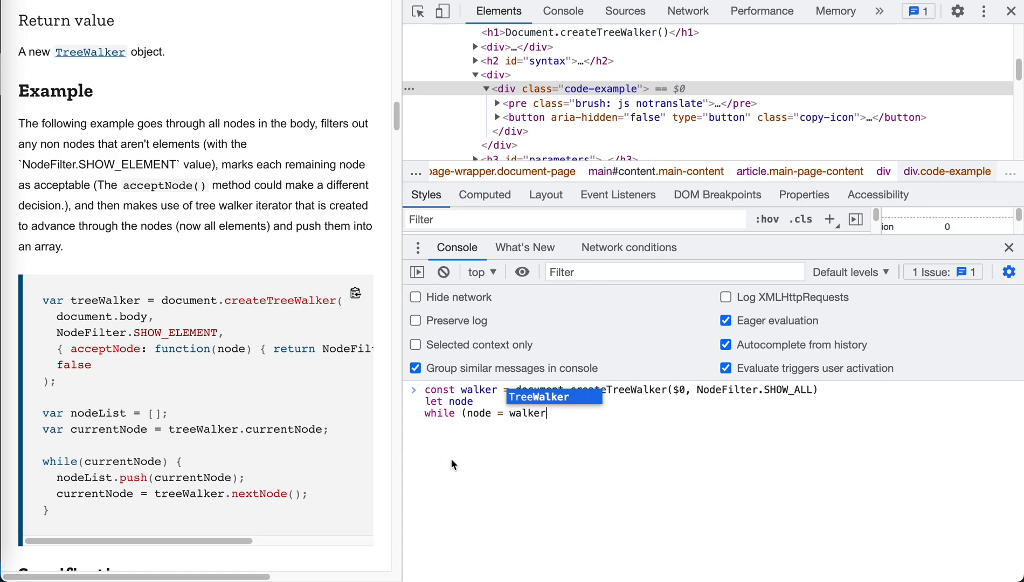
text(.nextNod)
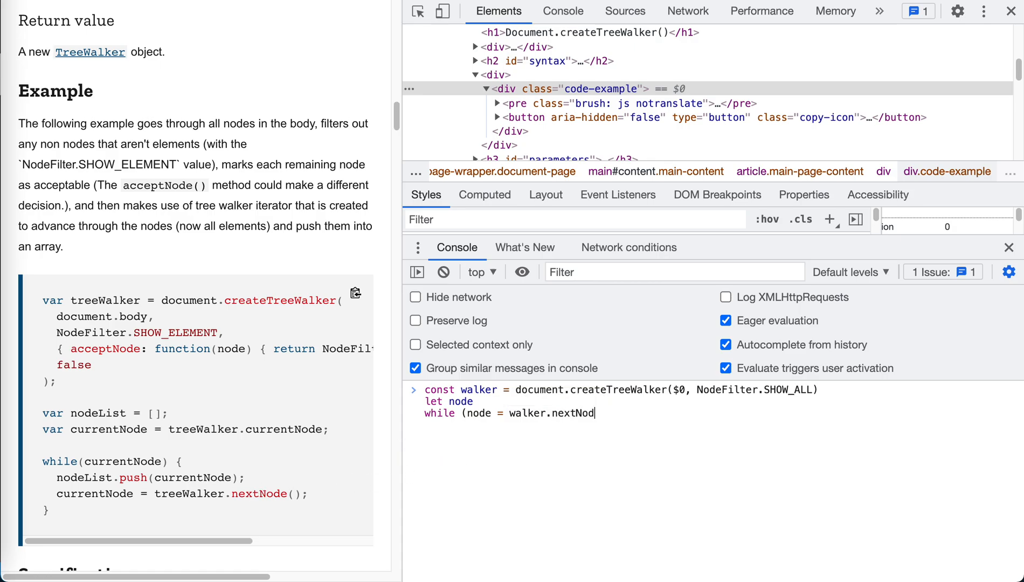
text(c)
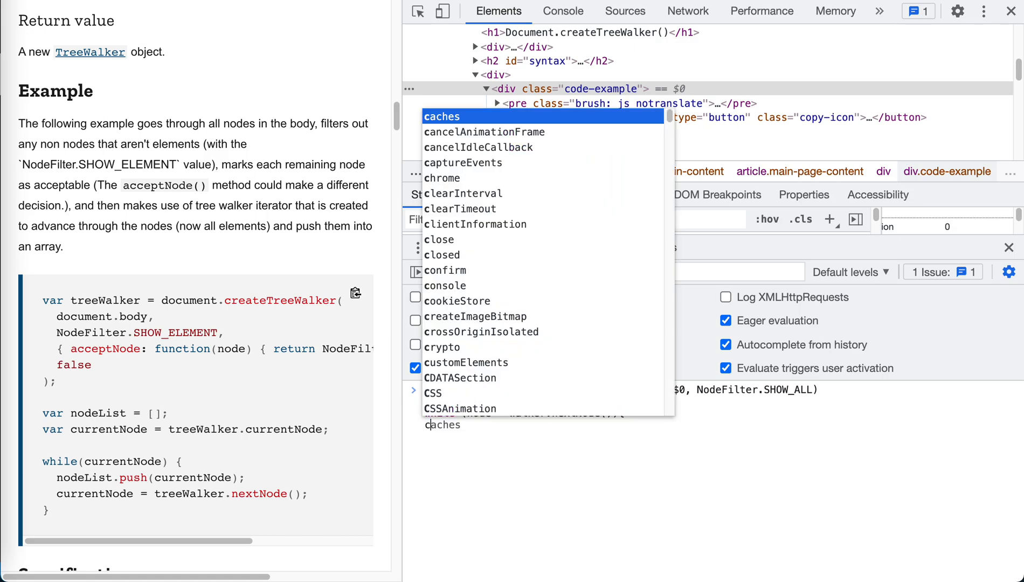
text(name)
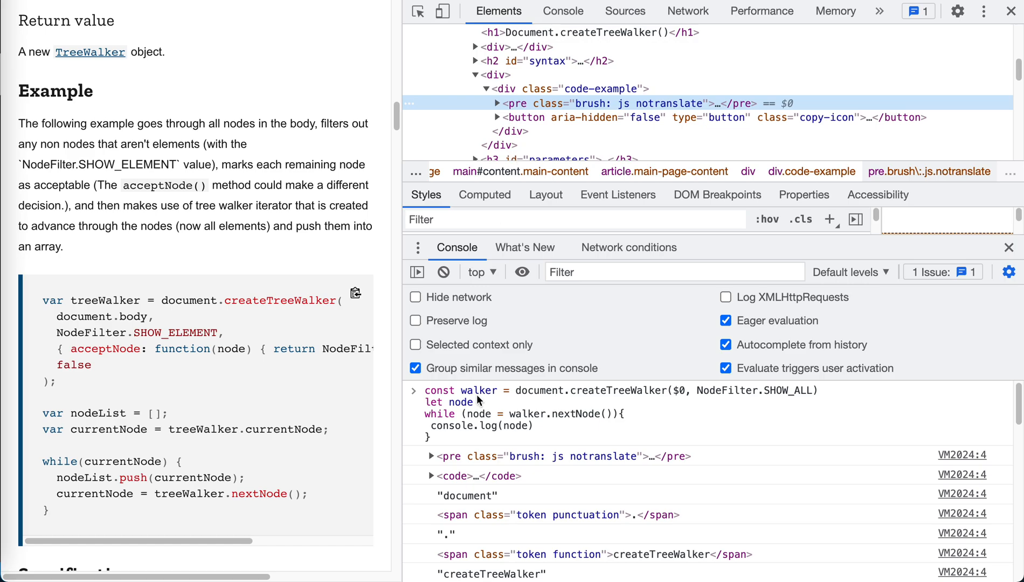
Reveal the logged code element in Elements, expand its children, and review the console output.
click(496, 103)
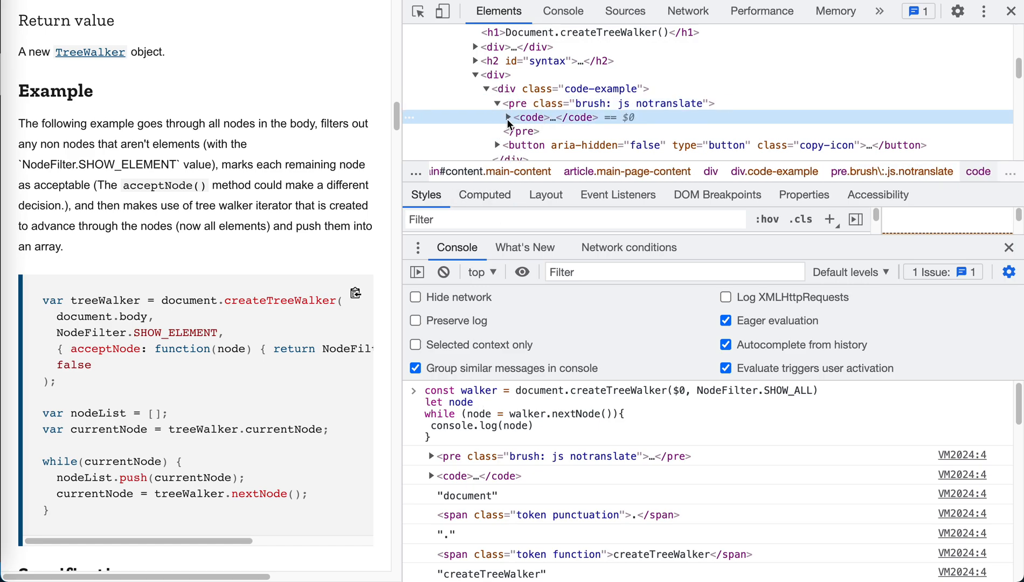
click(508, 118)
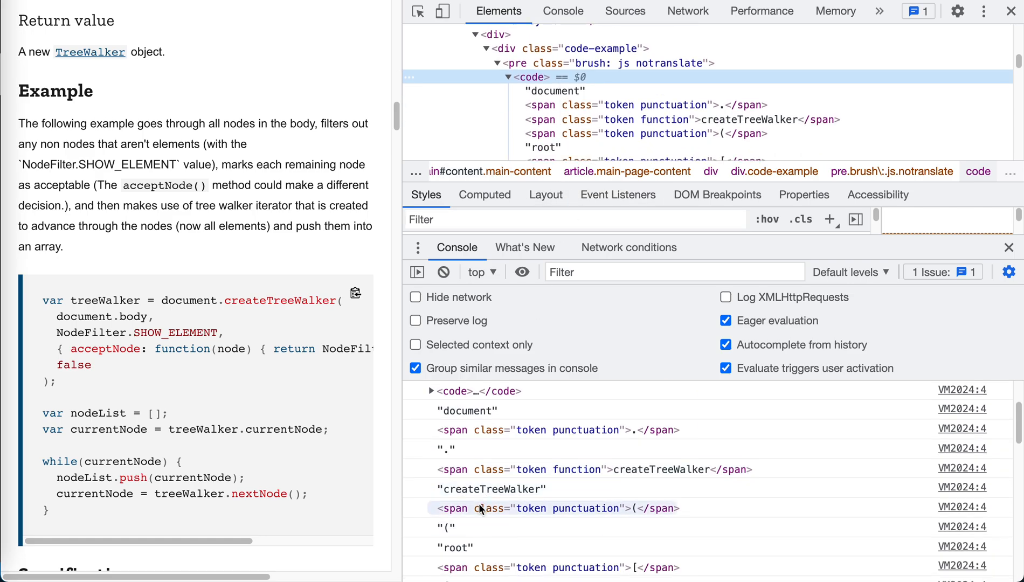
scroll(down, 3)
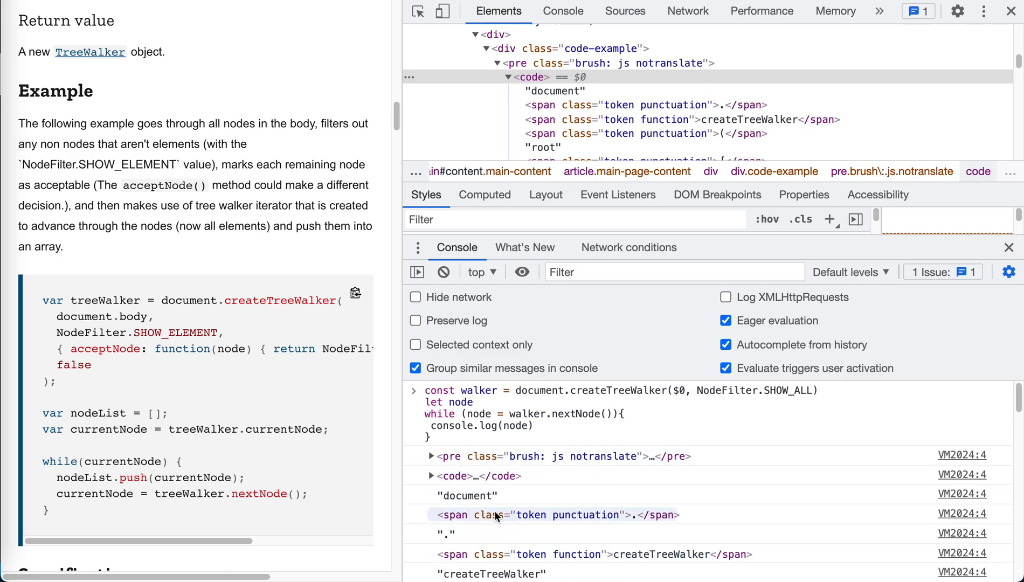
scroll(down, 3)
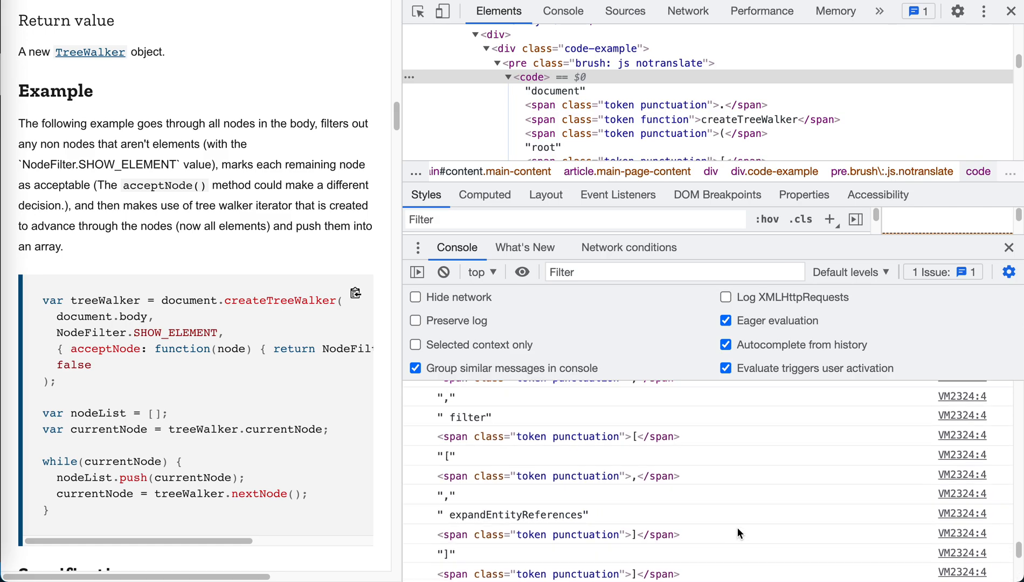
scroll(down, 3)
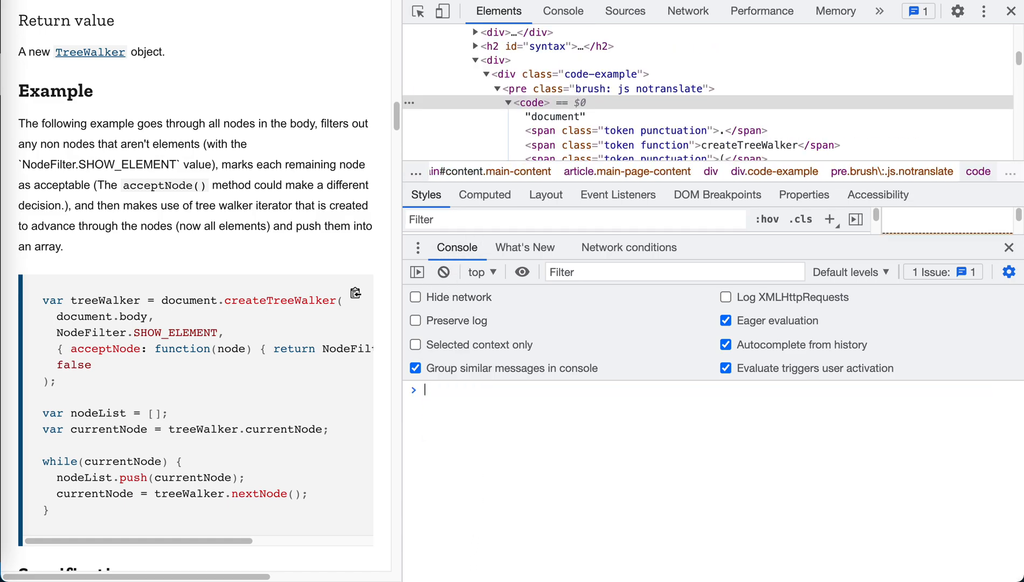
Rerun the walker loop on $0 using NodeFilter.SHOW_ELEMENT to log span elements.
text(const walker = document.createTreeWalker($0, NodeFilter.SHOW)
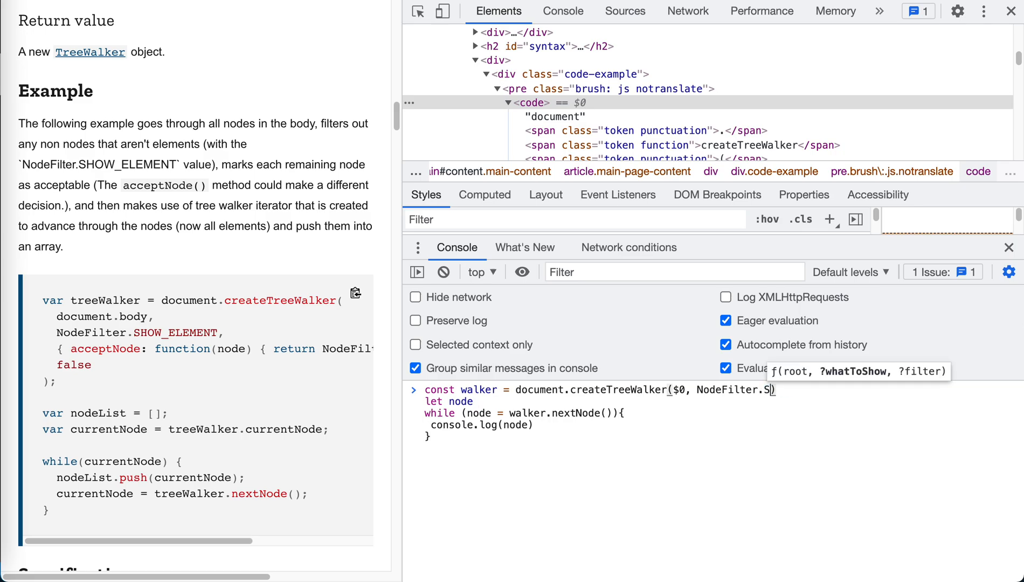
text(HOW))
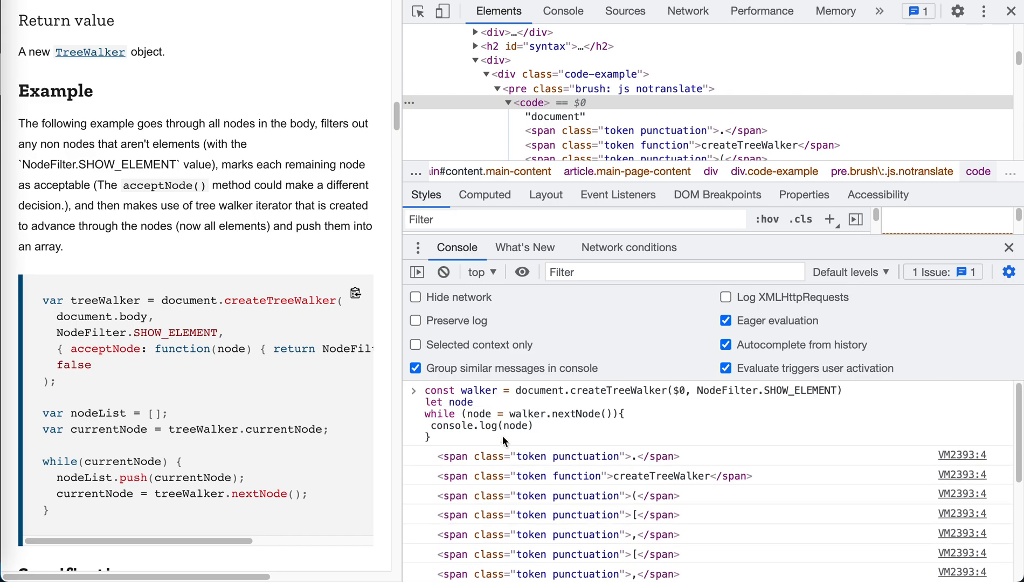
mouse_move(521, 495)
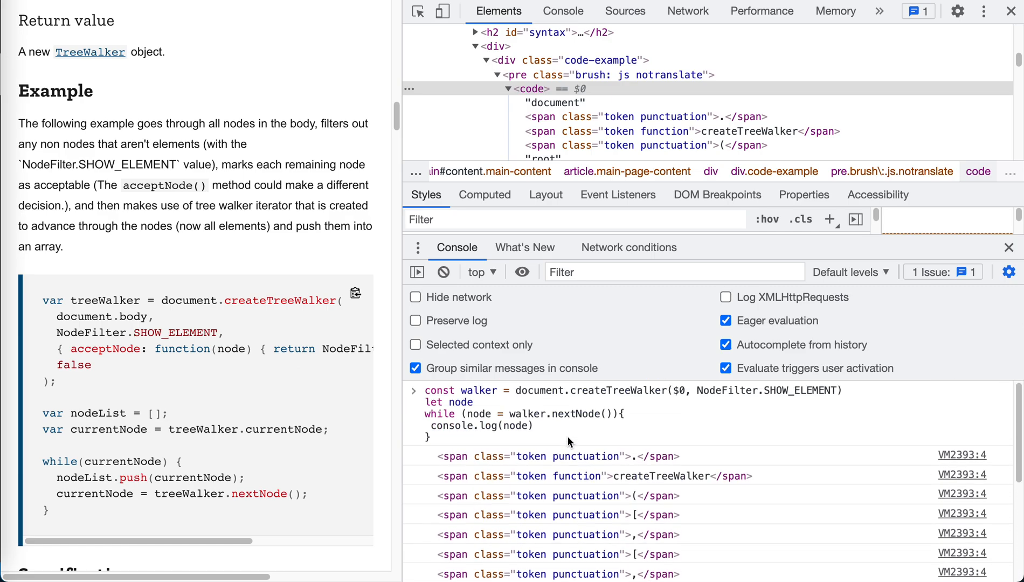
mouse_move(681, 397)
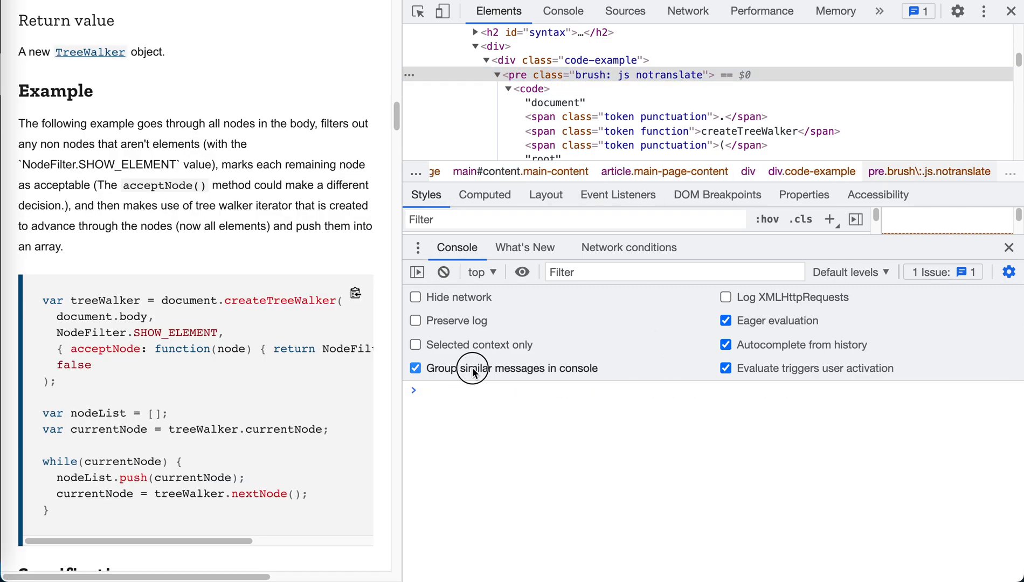
Turn off grouping of similar console messages, then scroll to the NodeFilter constants table.
click(416, 368)
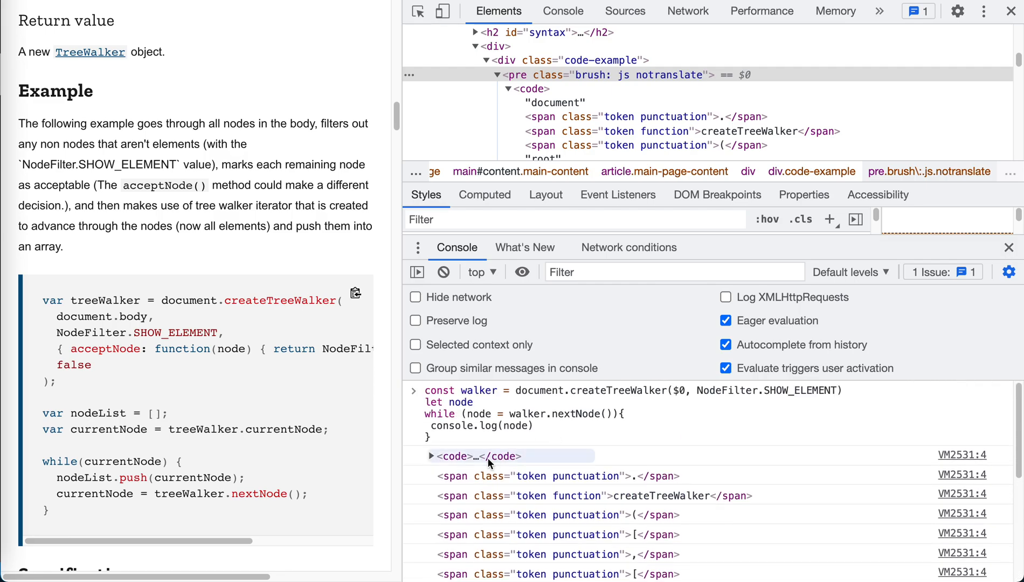
click(430, 456)
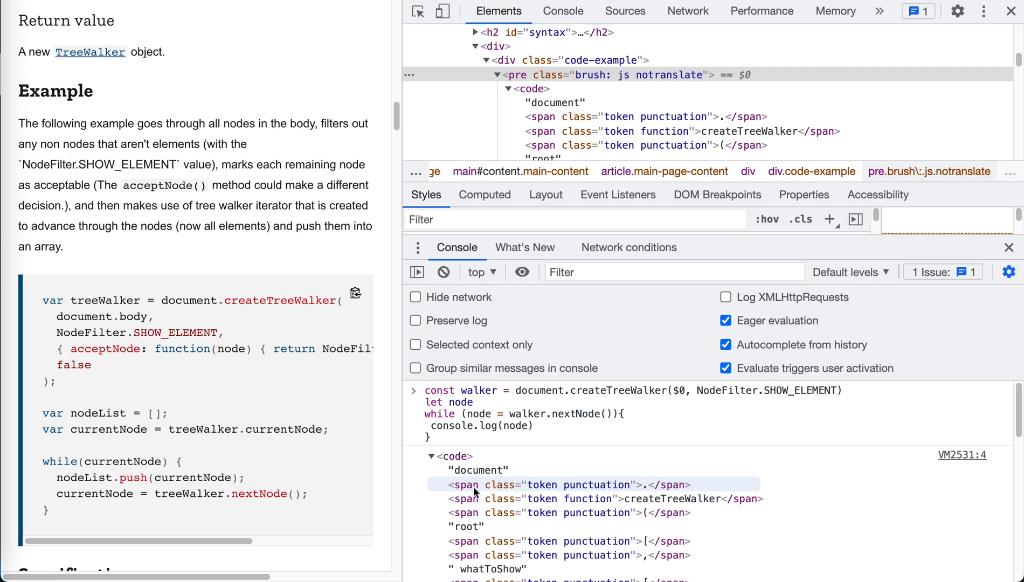
click(431, 456)
text((el) => el instanceof HTMLSpanElement))
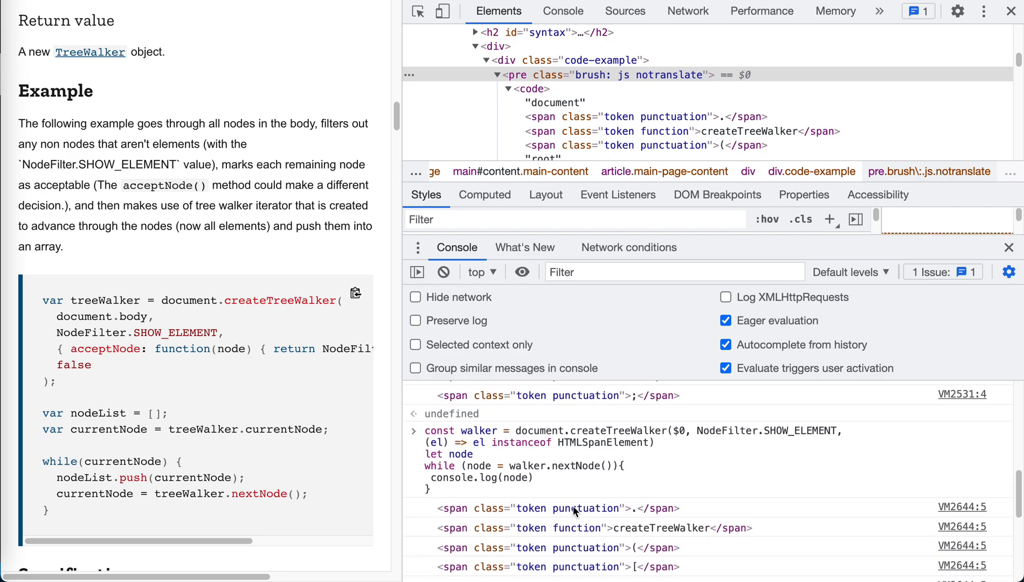
scroll(down, 3)
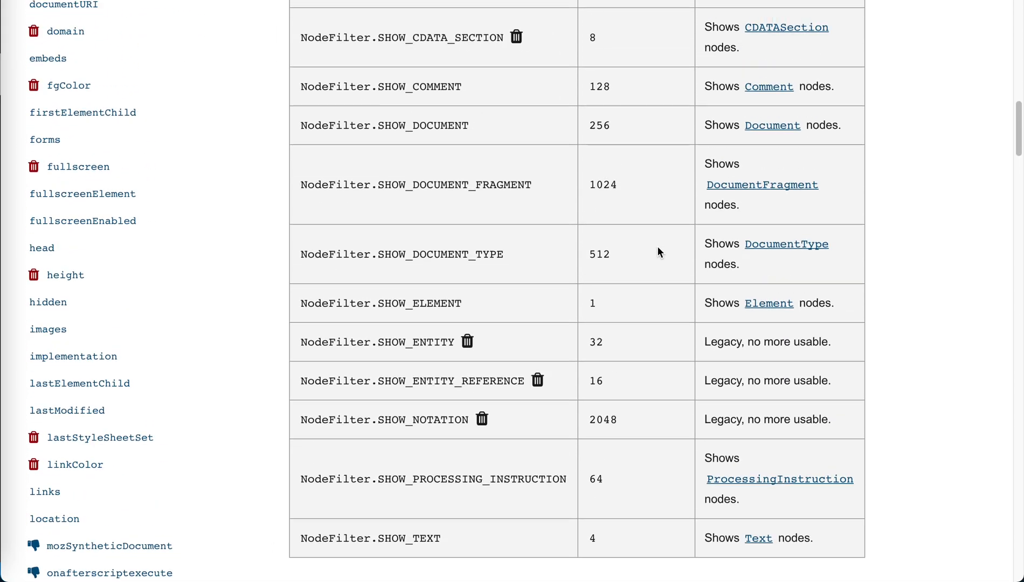
Scroll through the createTreeWalker parameters and example to the DOM Standard link.
scroll(up, 3)
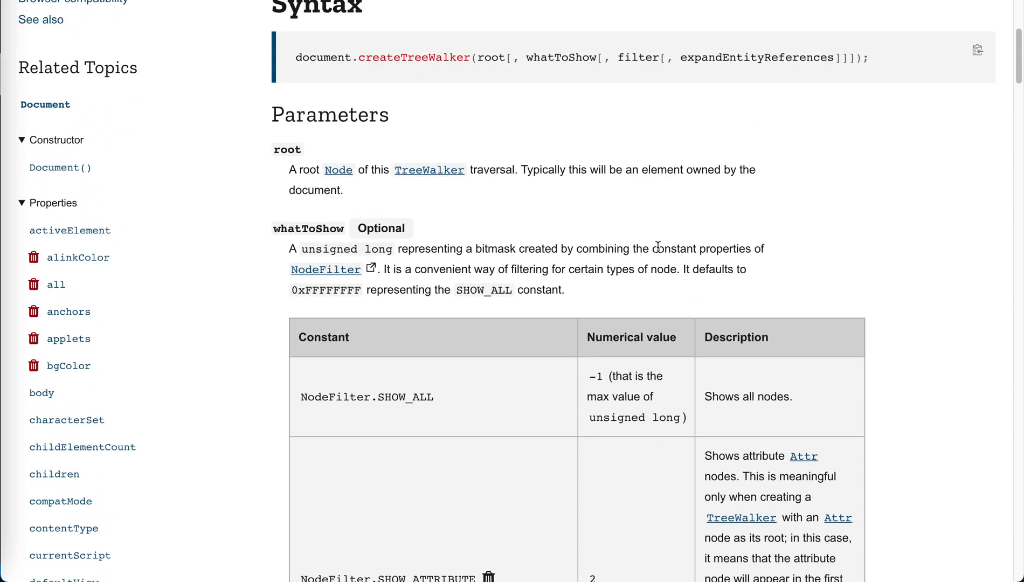
scroll(down, 3)
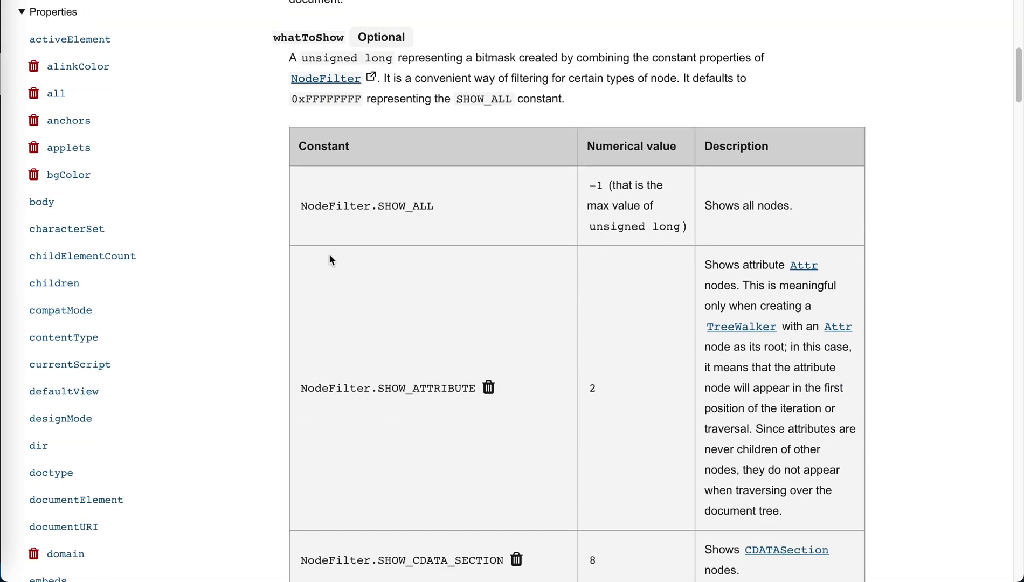
scroll(down, 3)
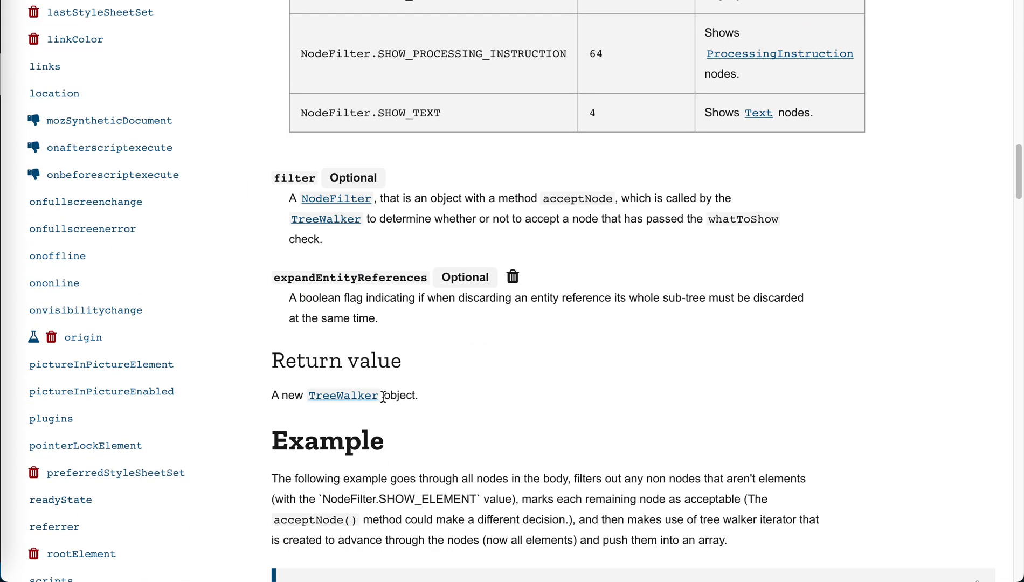
mouse_move(463, 379)
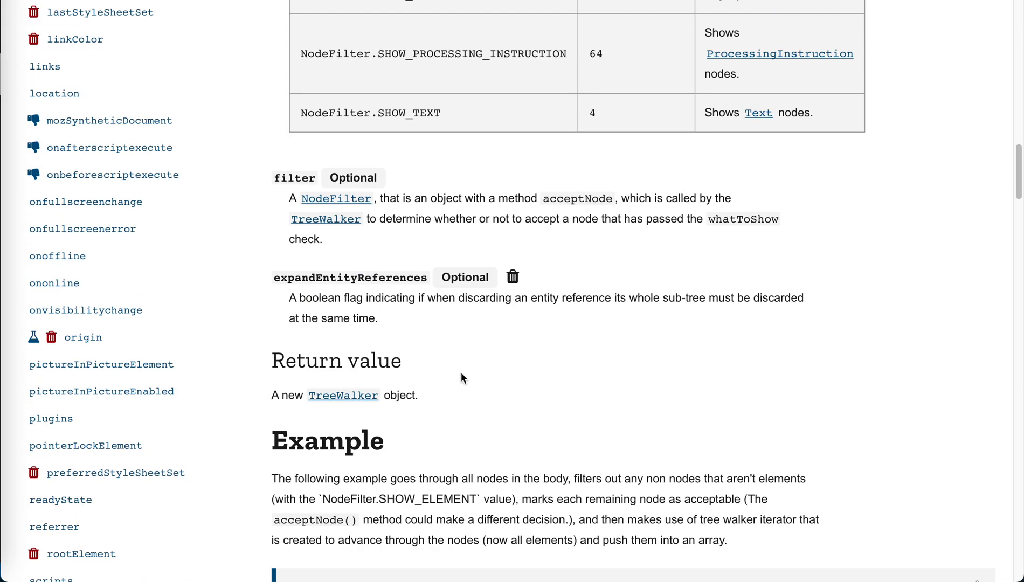
scroll(down, 3)
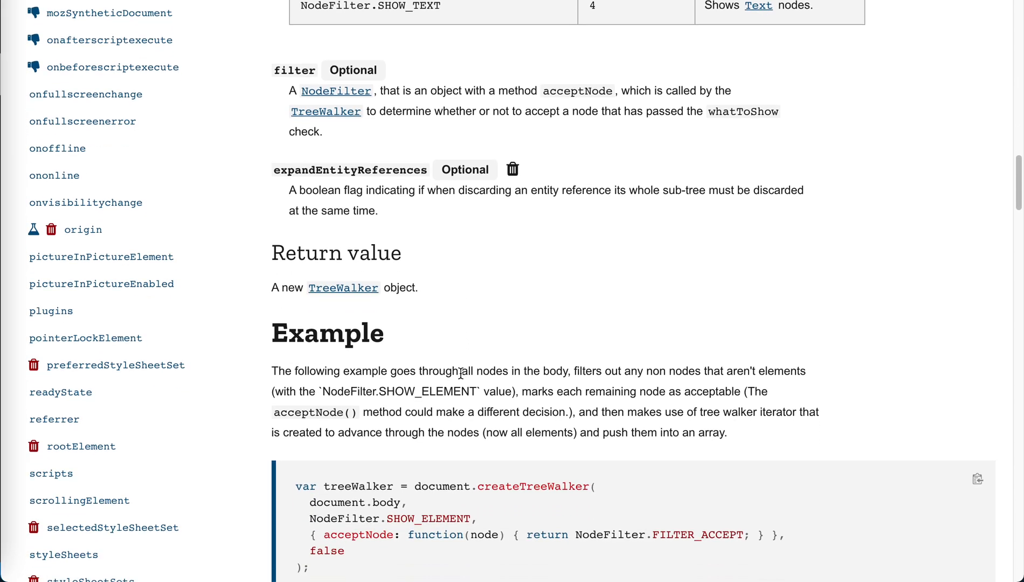
scroll(down, 3)
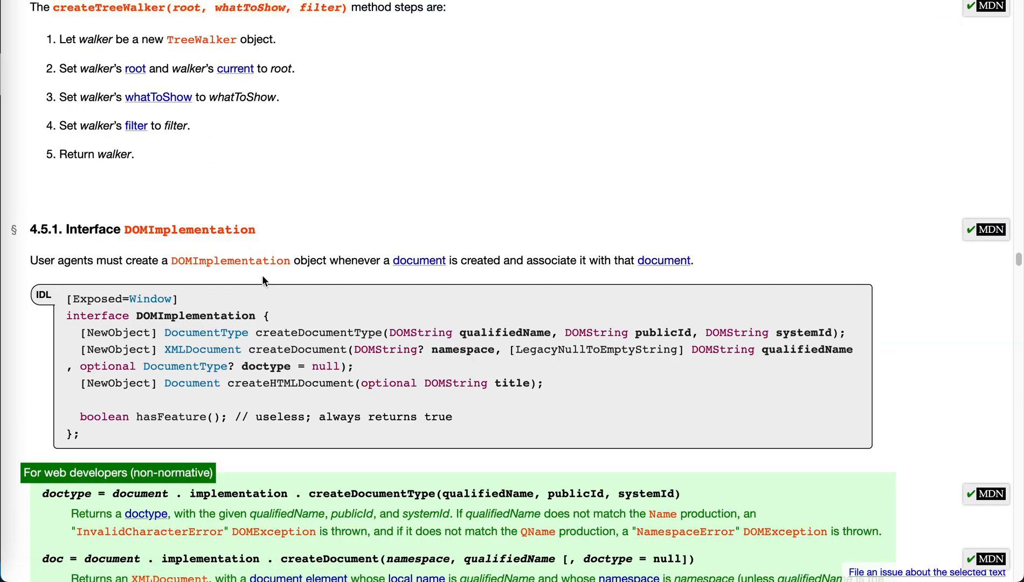
Read through the DOM Standard's TreeWalker interface and parentNode steps.
scroll(up, 3)
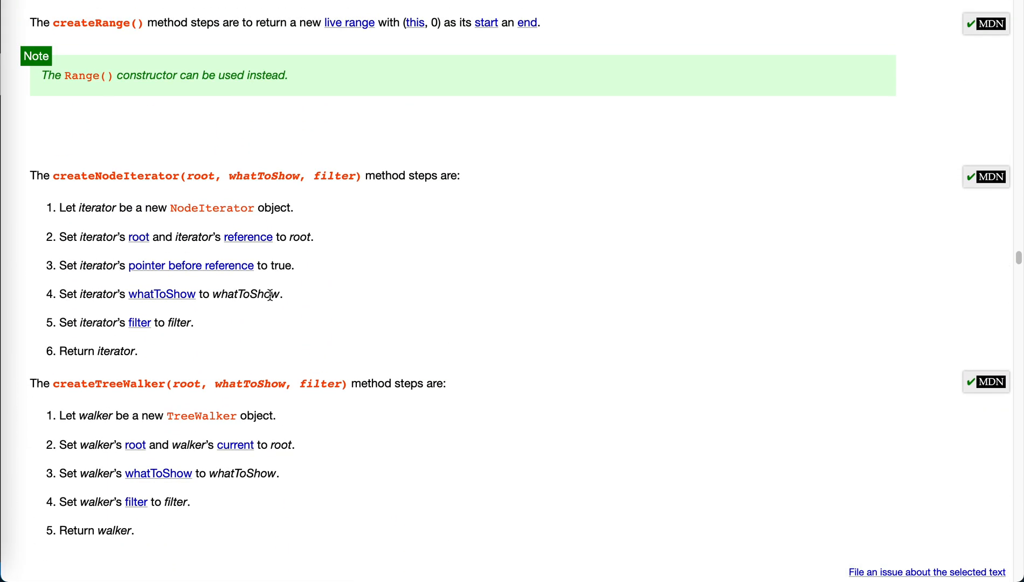
scroll(up, 3)
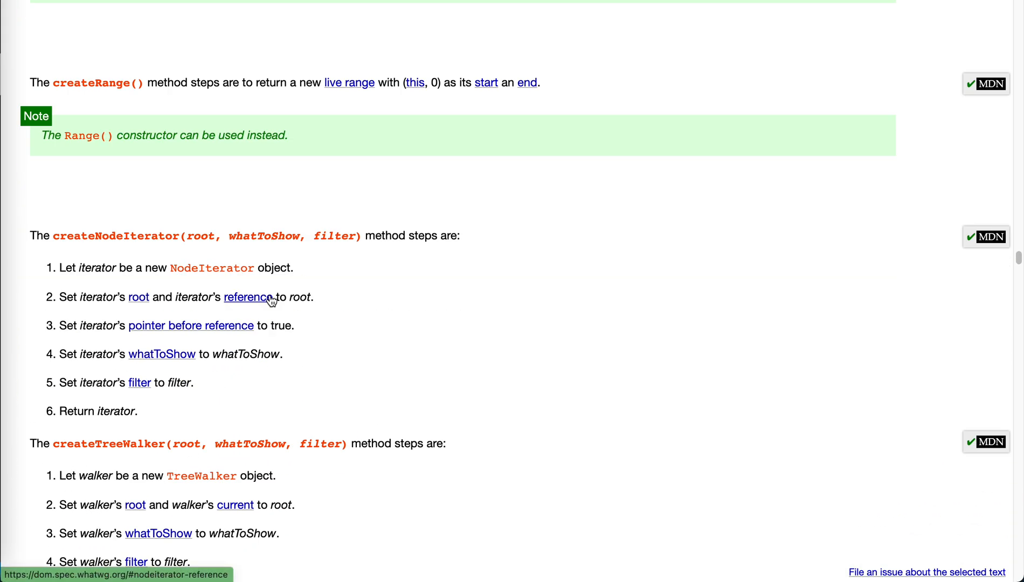
scroll(down, 3)
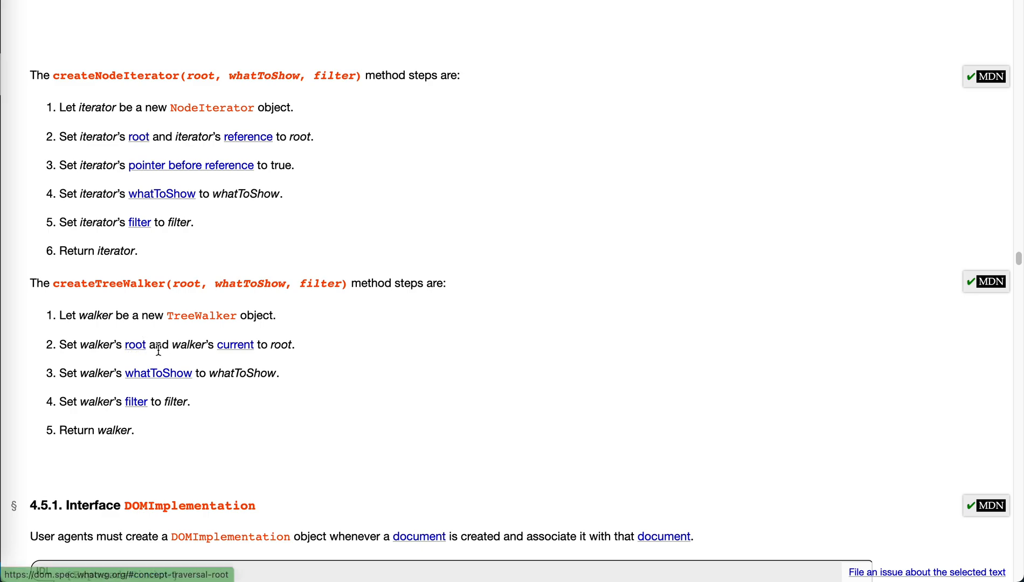
mouse_move(201, 425)
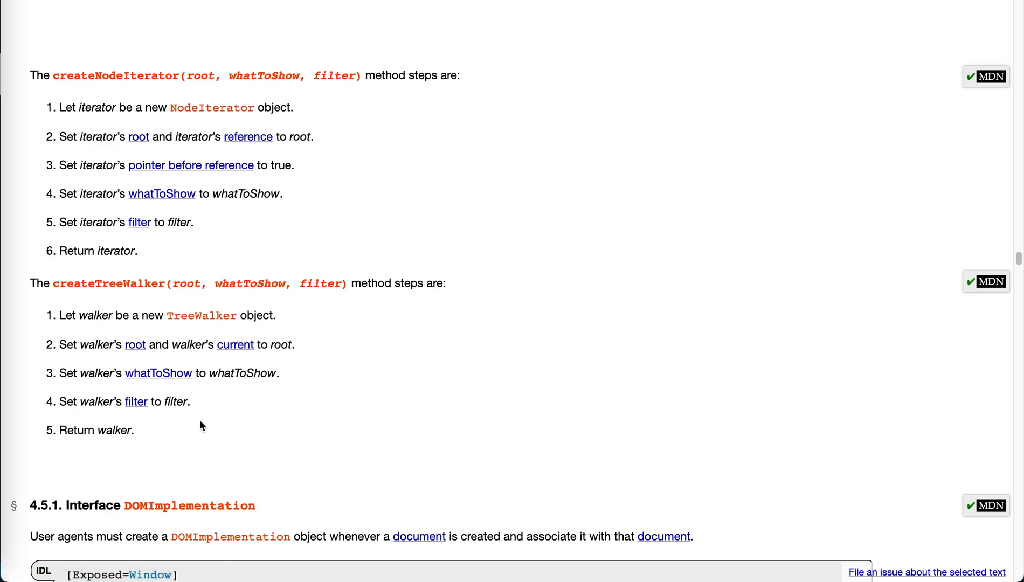
scroll(down, 3)
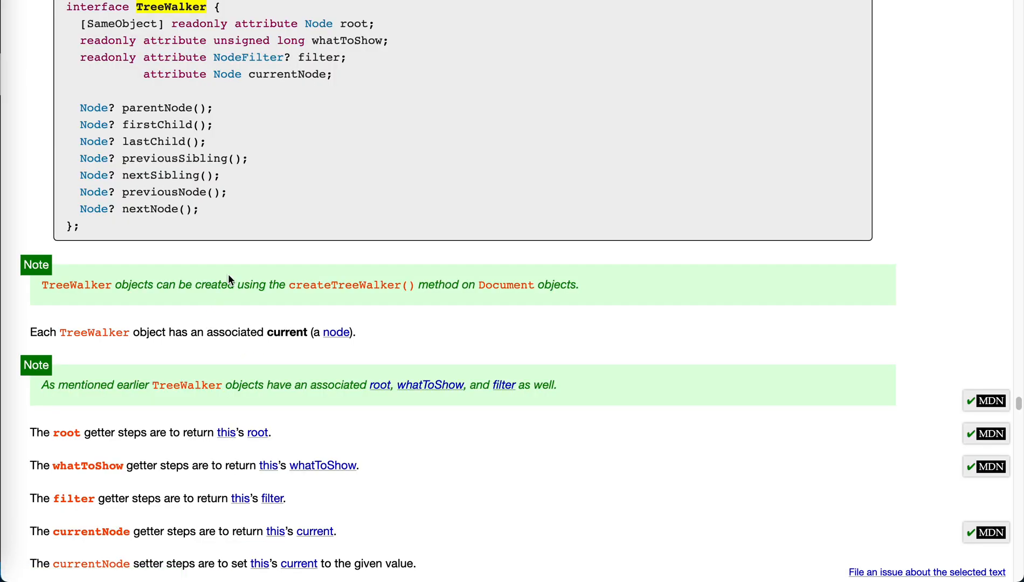
scroll(down, 3)
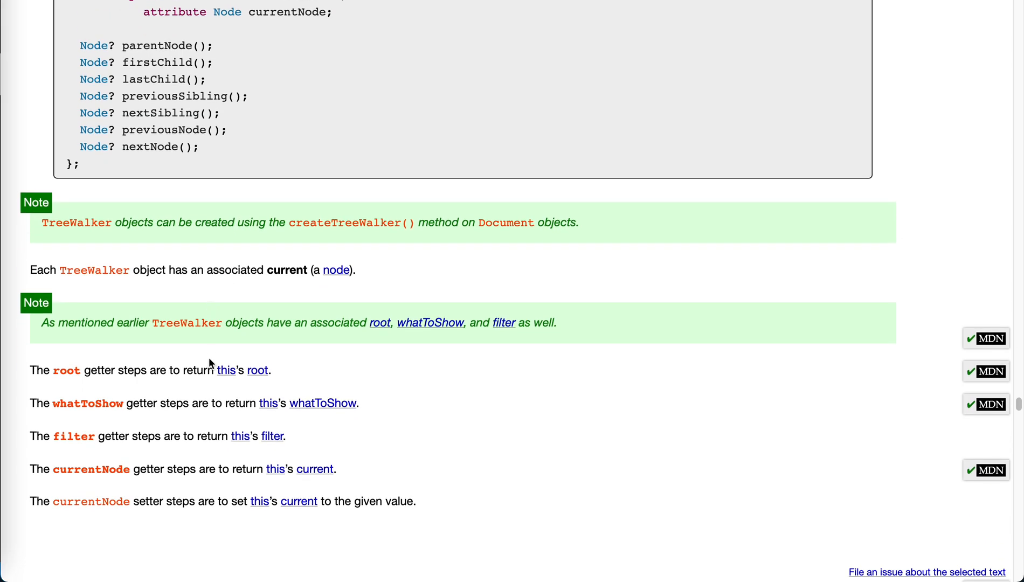
scroll(down, 3)
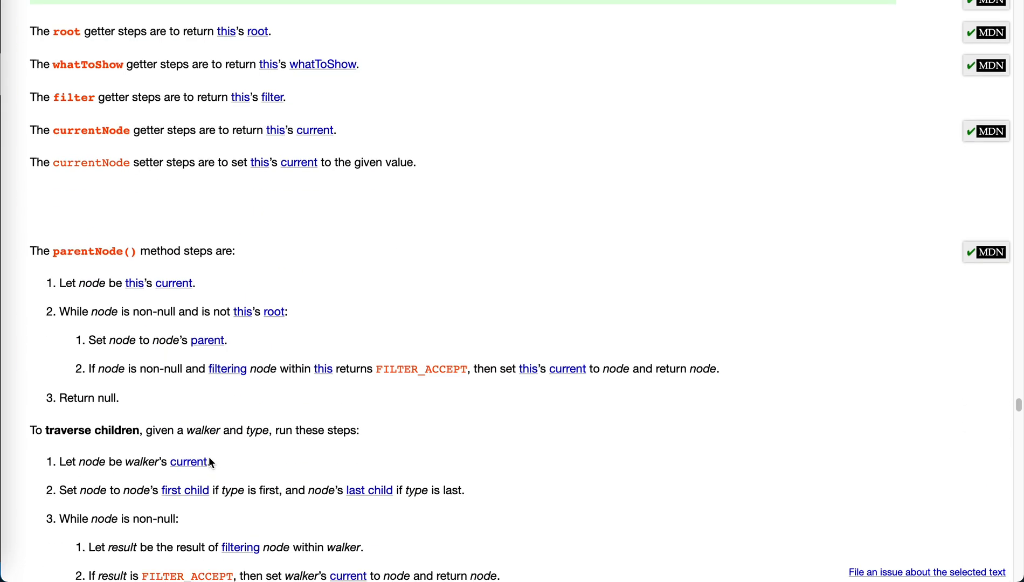
scroll(down, 3)
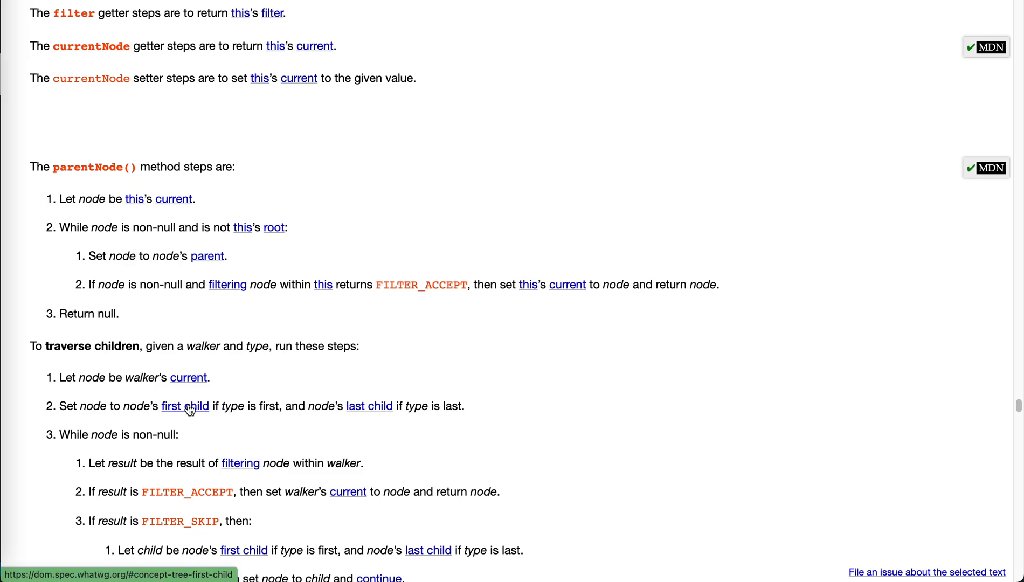
scroll(down, 3)
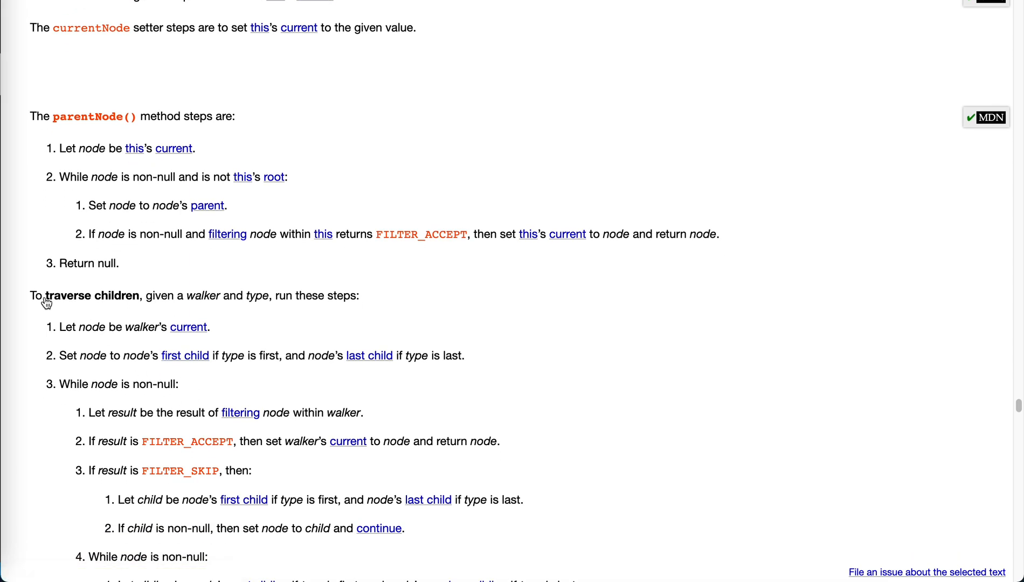
mouse_move(150, 357)
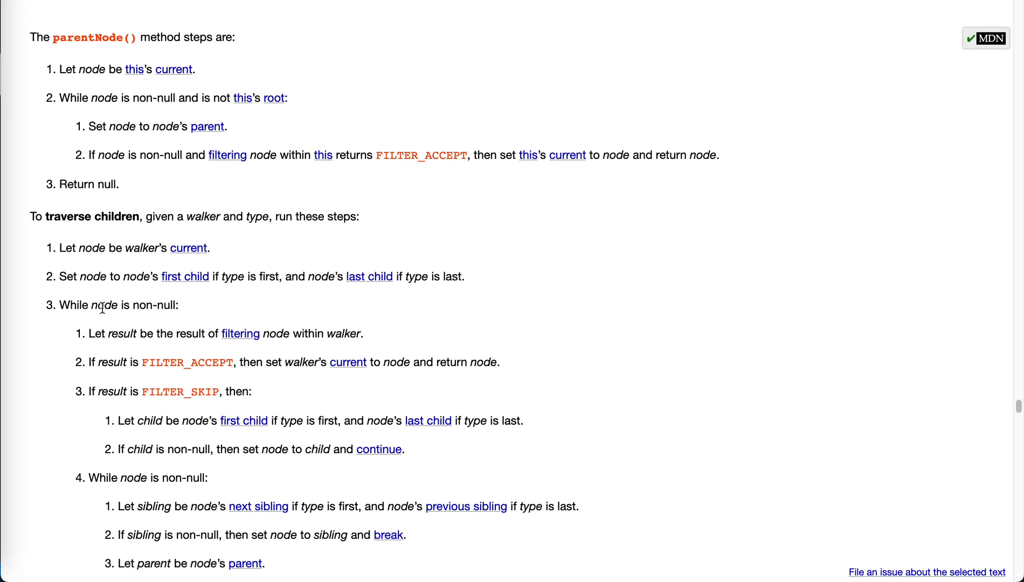
mouse_move(241, 333)
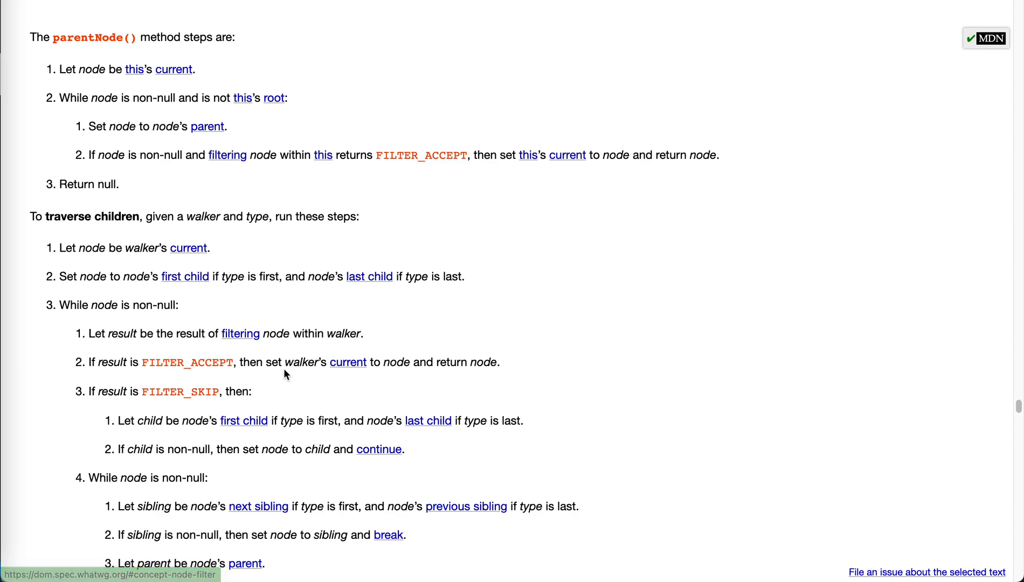
Select the word 'sibling' in the traverse children steps and keep reading.
double_click(153, 407)
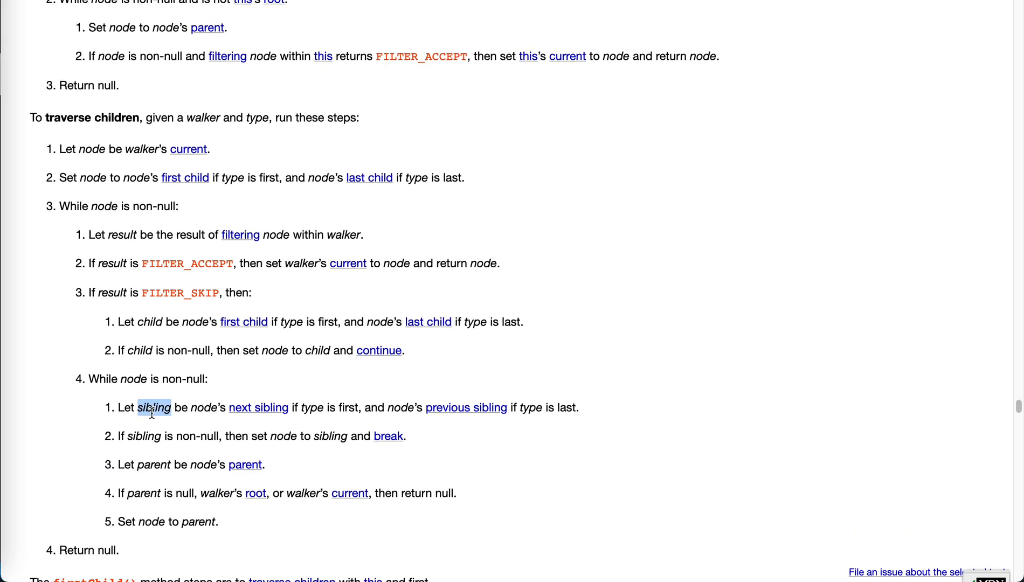
mouse_move(211, 198)
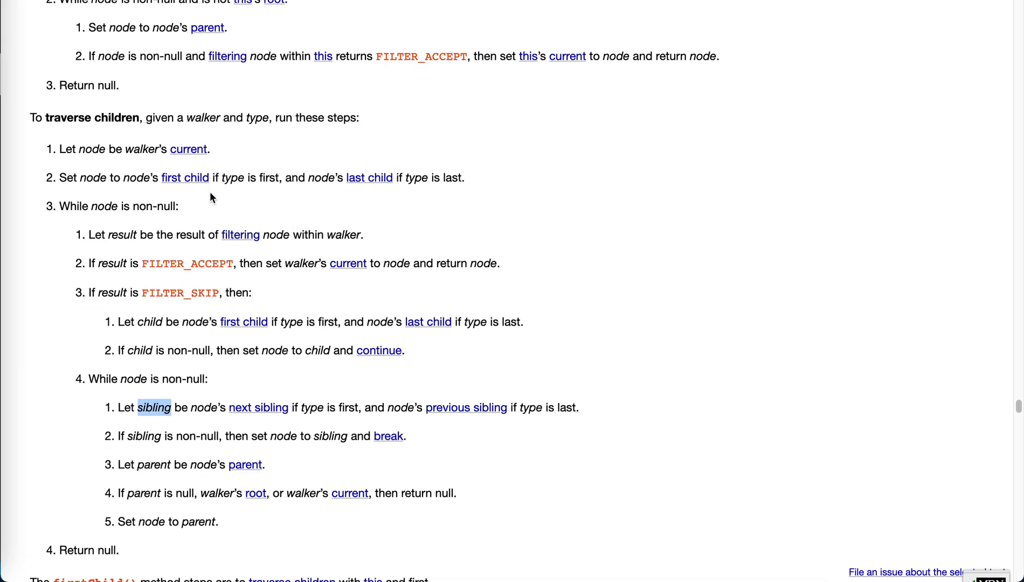
mouse_move(315, 425)
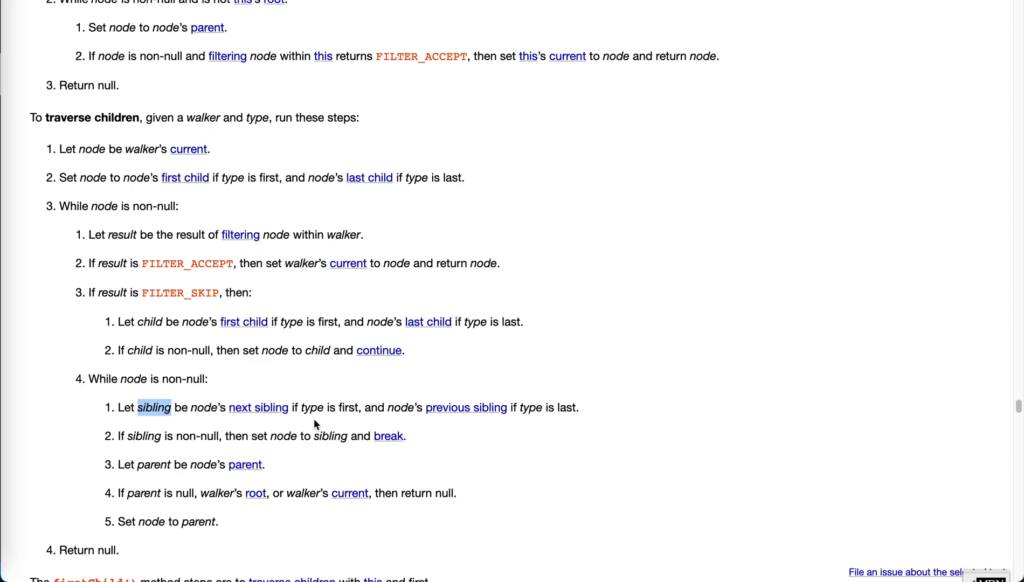
scroll(down, 3)
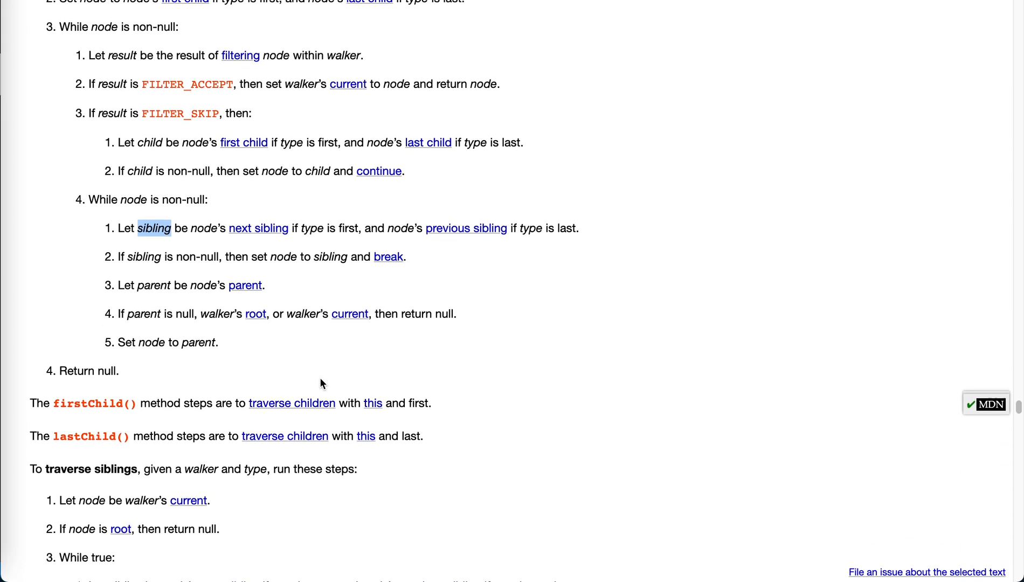
scroll(down, 3)
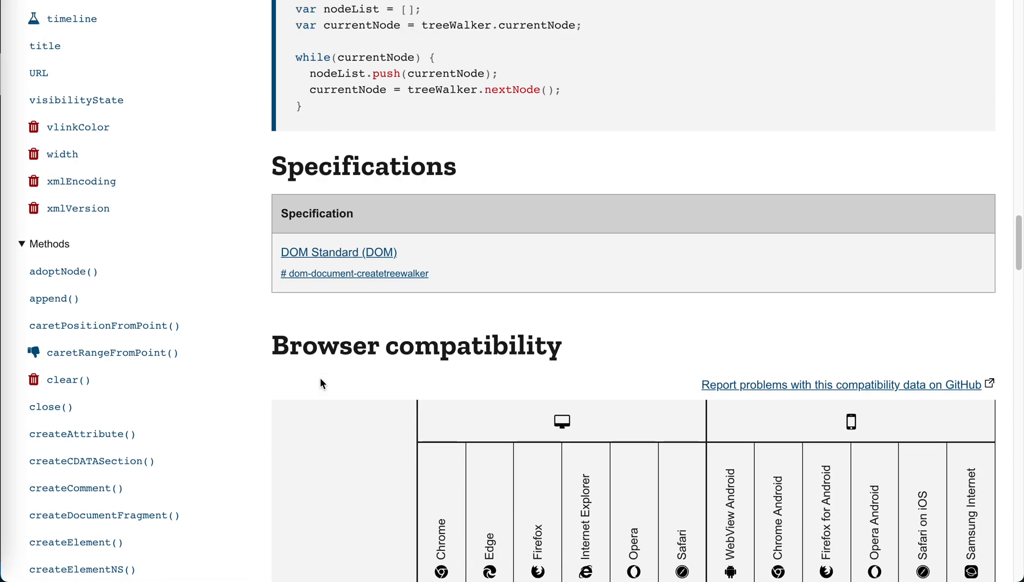
Return to the Web APIs overview and scroll into its alphabetical Specifications list.
scroll(up, 3)
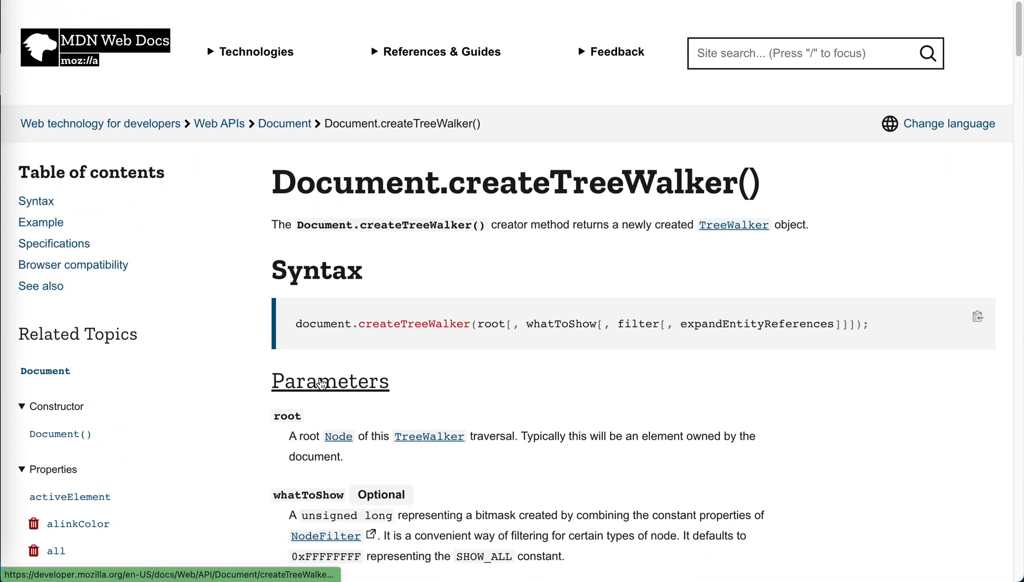
mouse_move(330, 381)
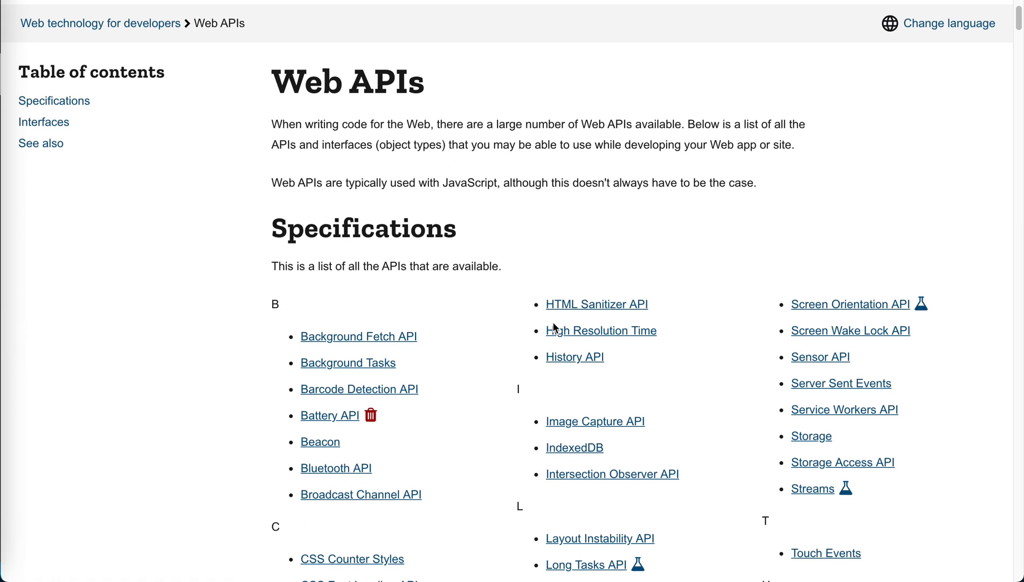
scroll(down, 3)
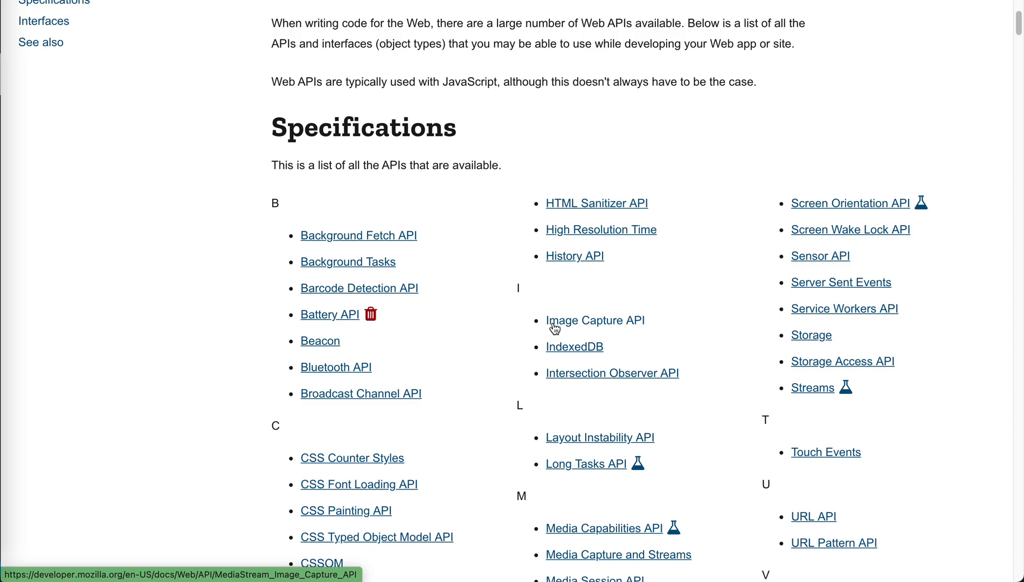
scroll(down, 3)
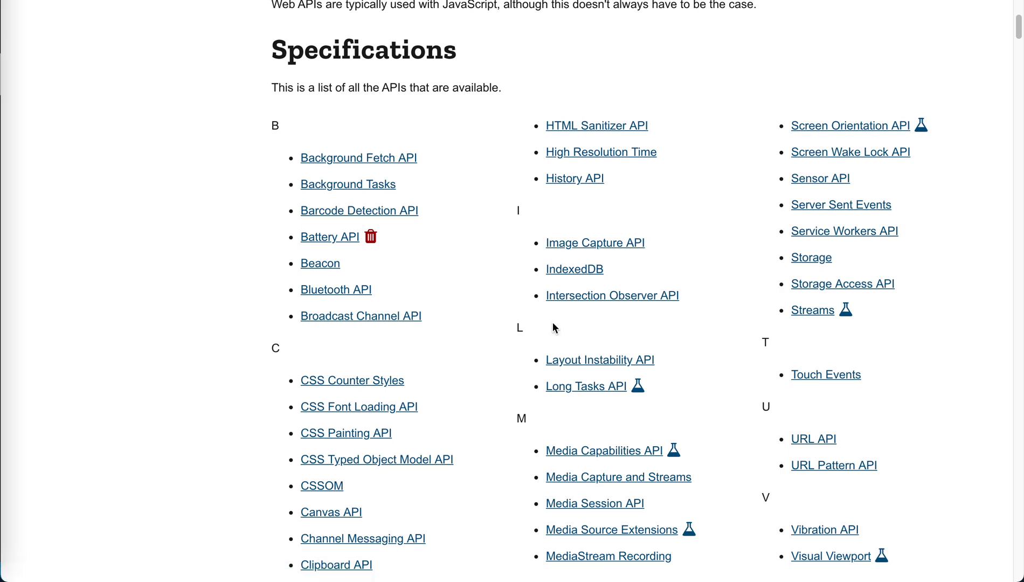